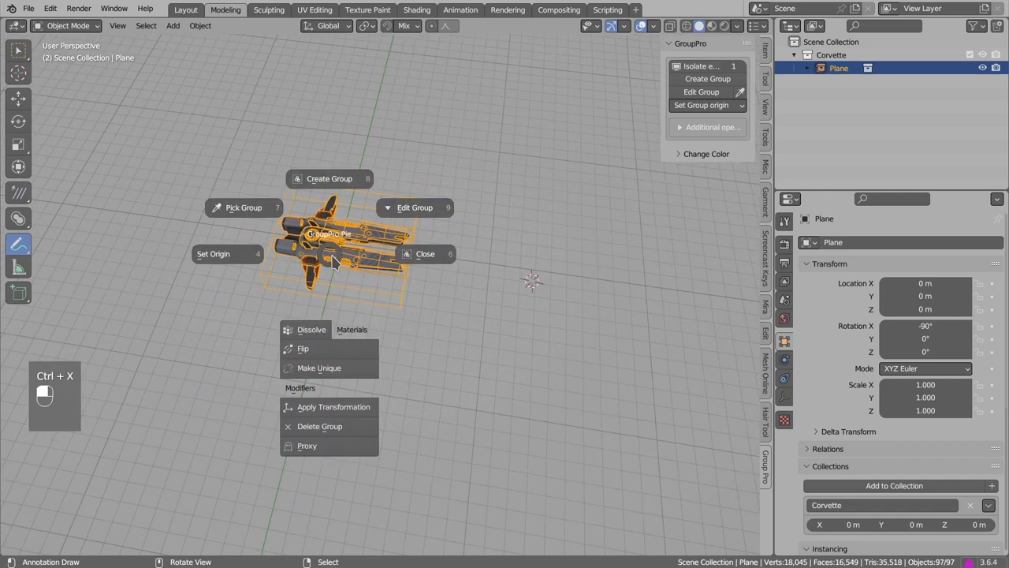
Step: Dissolve the Corvette group via the GroupPro pie and browse the resulting dissolved collections in the Outliner
{"action": "left_click", "coordinate": [310, 329]}
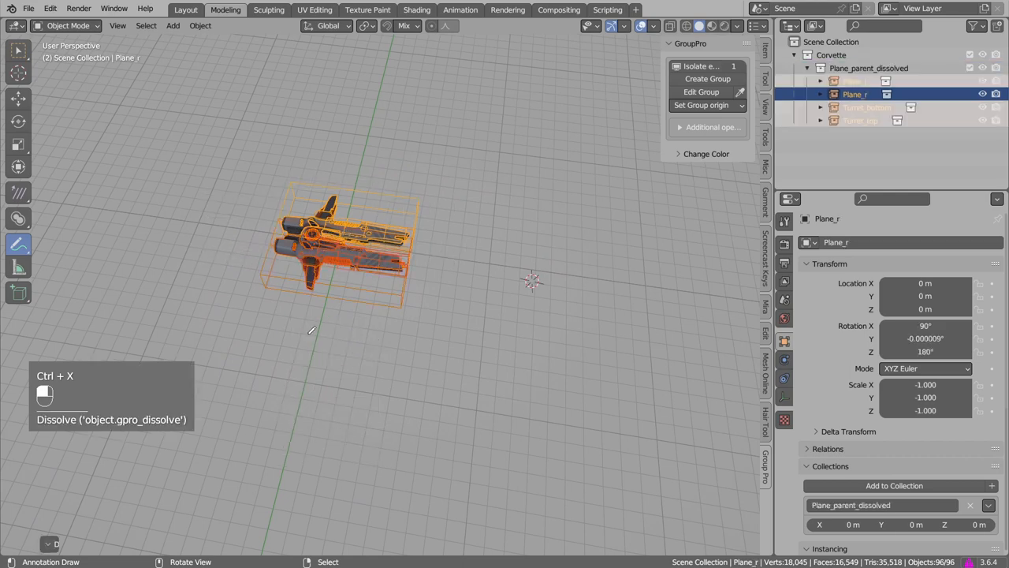
{"action": "key", "text": "F9"}
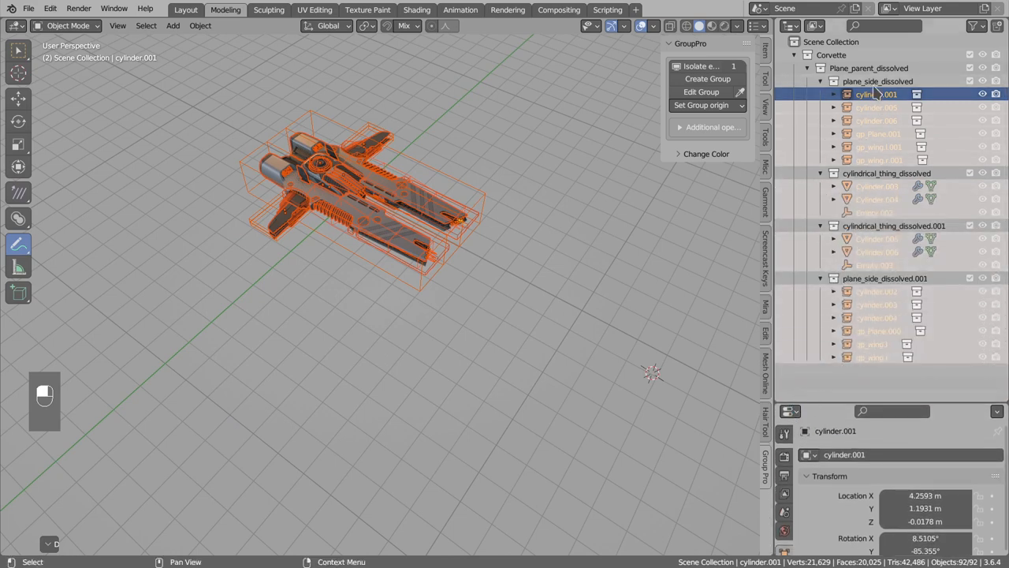
{"action": "left_click", "coordinate": [876, 172]}
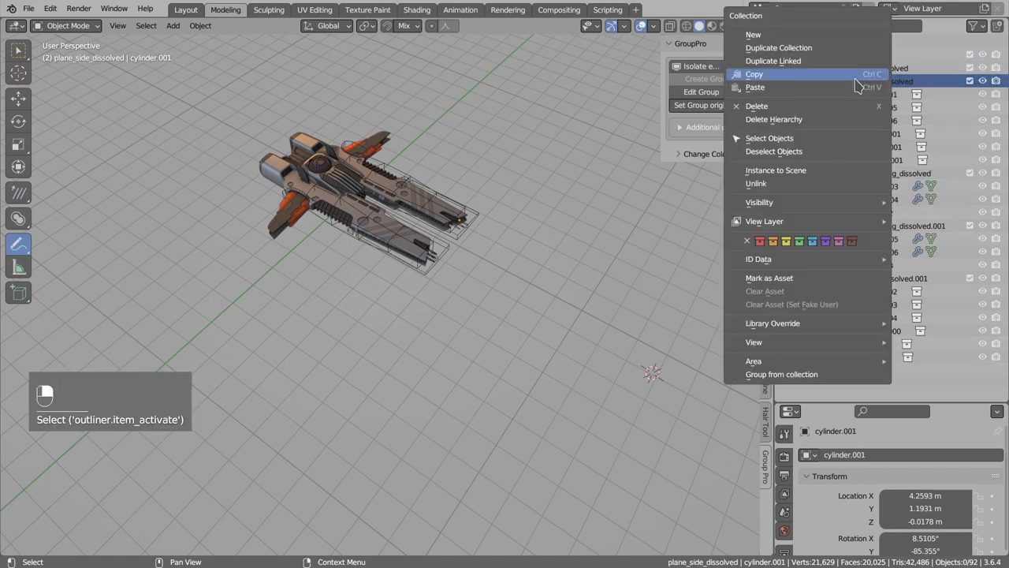
{"action": "left_click", "coordinate": [771, 139]}
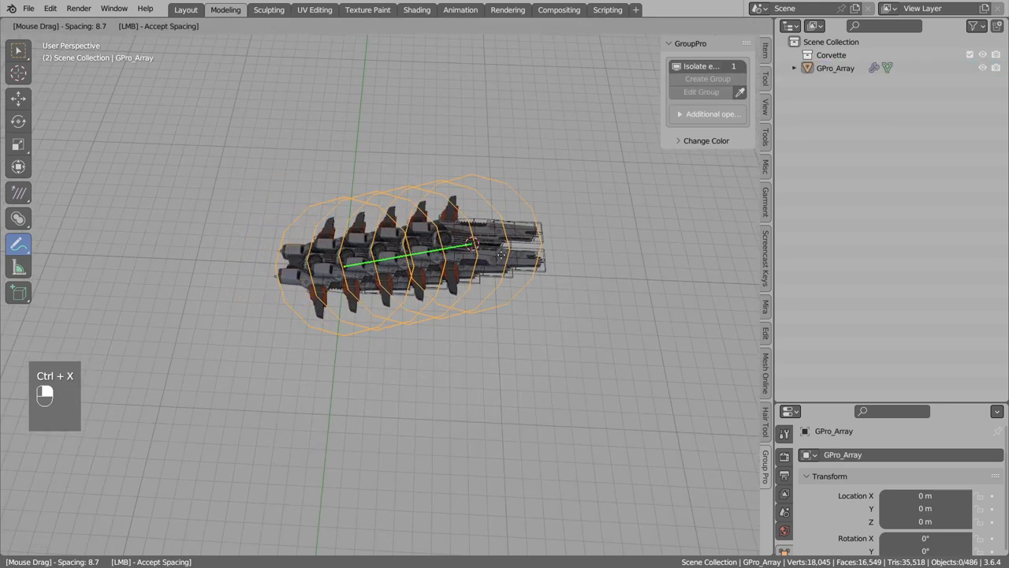
{"action": "left_click_drag", "start_coordinate": [473, 249], "coordinate": [567, 217]}
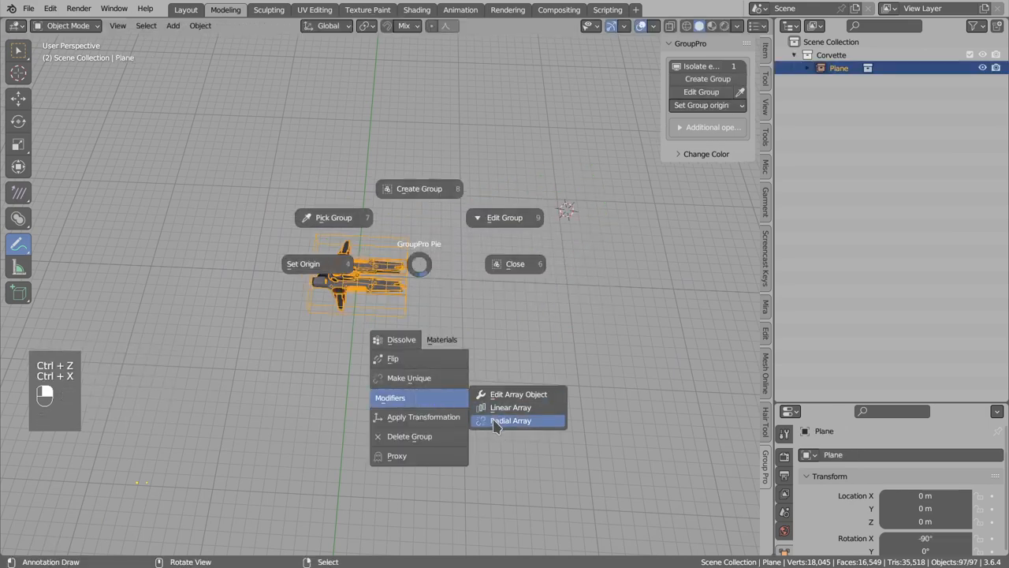
{"action": "left_click", "coordinate": [509, 419]}
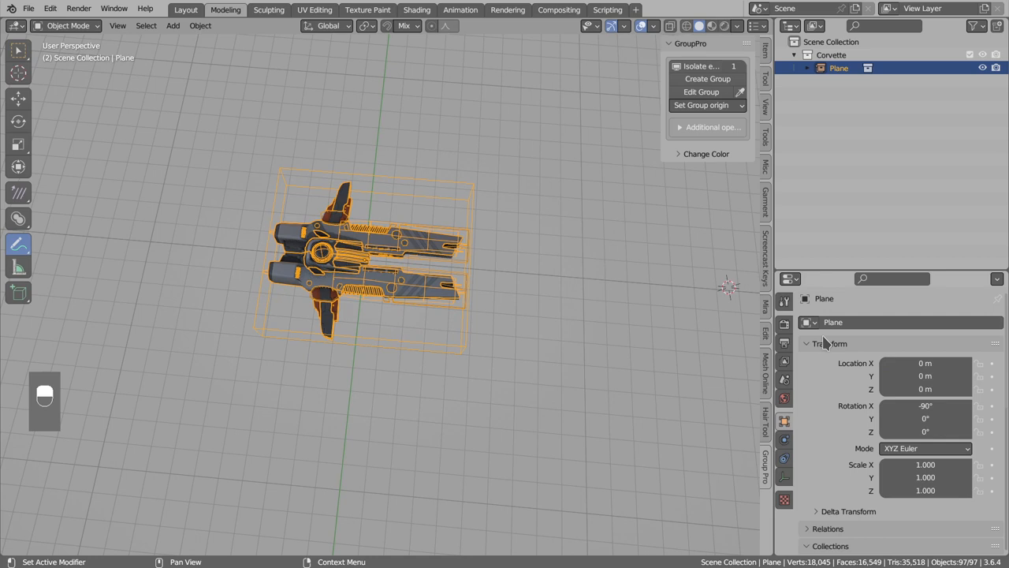
{"action": "mouse_move", "coordinate": [807, 457]}
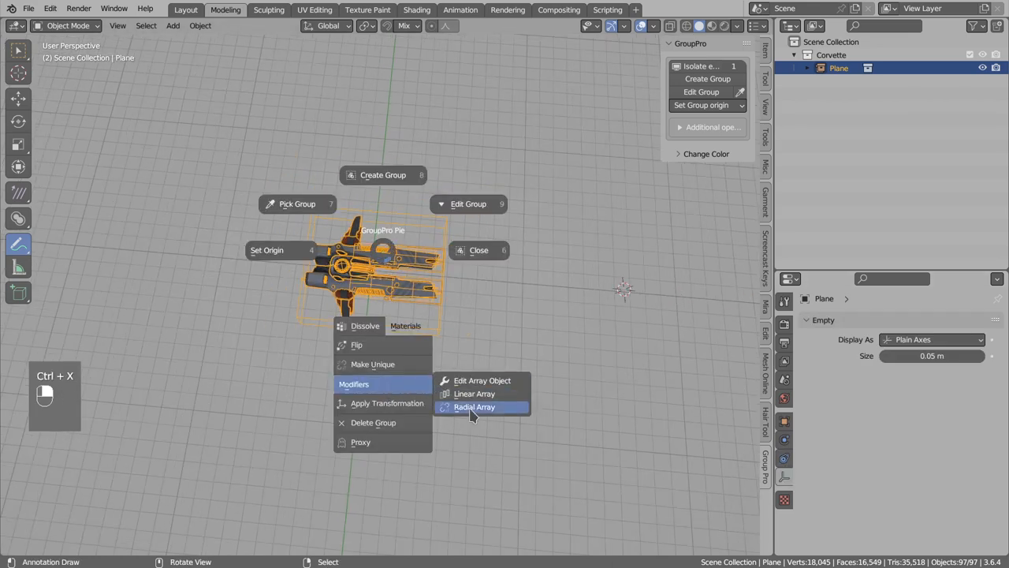
Step: Try a six-copy radial array of the ship group, then revert to the single Corvette group
{"action": "left_click", "coordinate": [473, 407]}
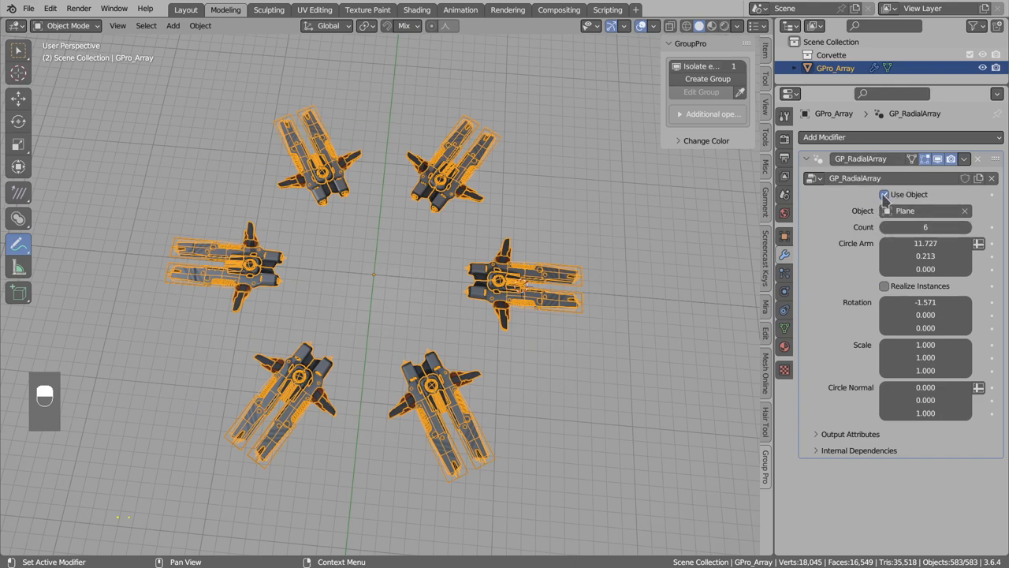
{"action": "left_click_drag", "start_coordinate": [907, 227], "coordinate": [946, 227]}
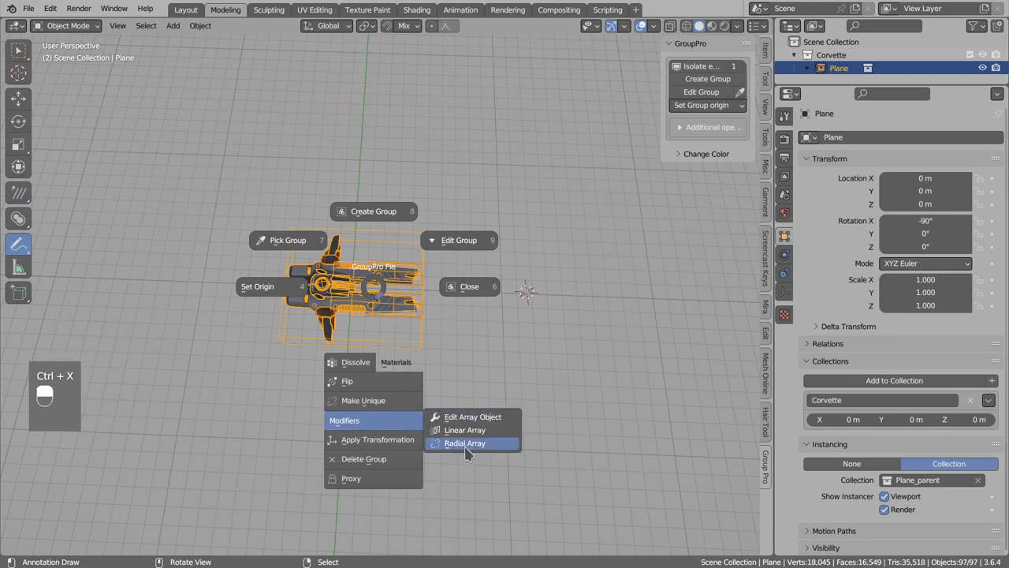
Step: Create a six-copy radial array of the spaceship and interactively settle its radius at about 13
{"action": "left_click", "coordinate": [466, 443]}
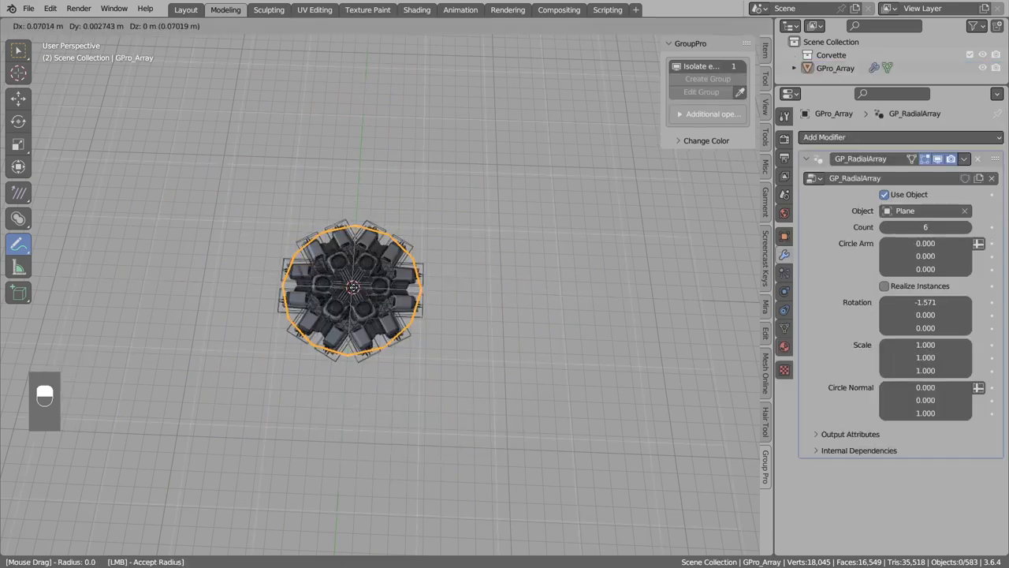
{"action": "left_click_drag", "start_coordinate": [353, 287], "coordinate": [544, 287]}
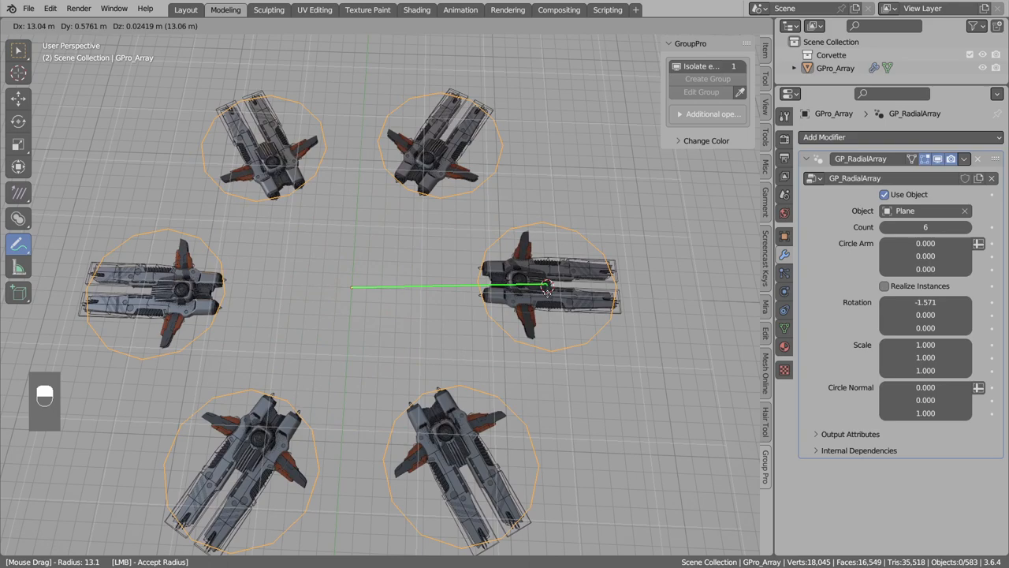
{"action": "left_click_drag", "start_coordinate": [544, 287], "coordinate": [596, 293]}
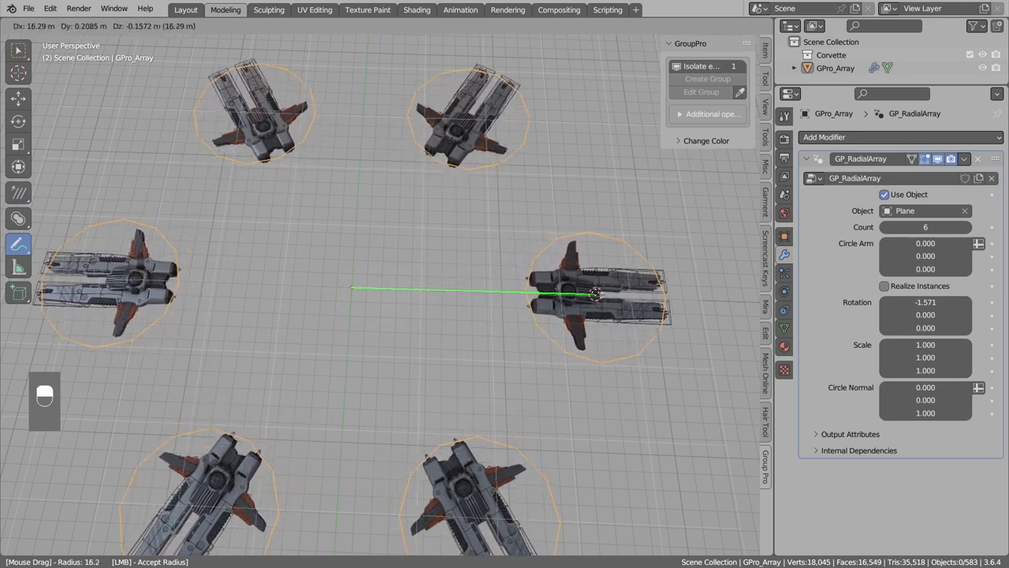
{"action": "left_click_drag", "start_coordinate": [596, 294], "coordinate": [548, 296]}
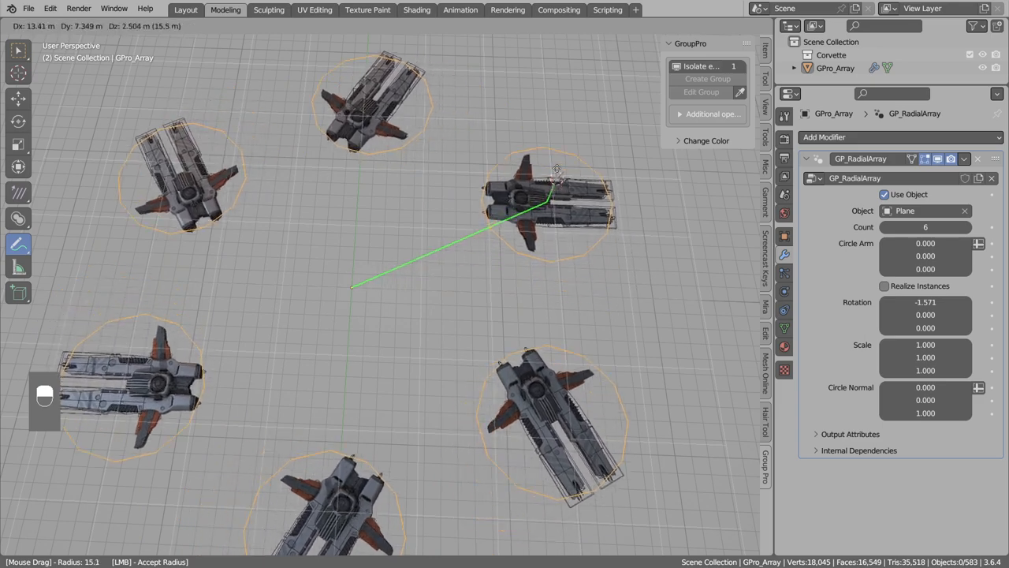
{"action": "left_click_drag", "start_coordinate": [555, 170], "coordinate": [350, 284]}
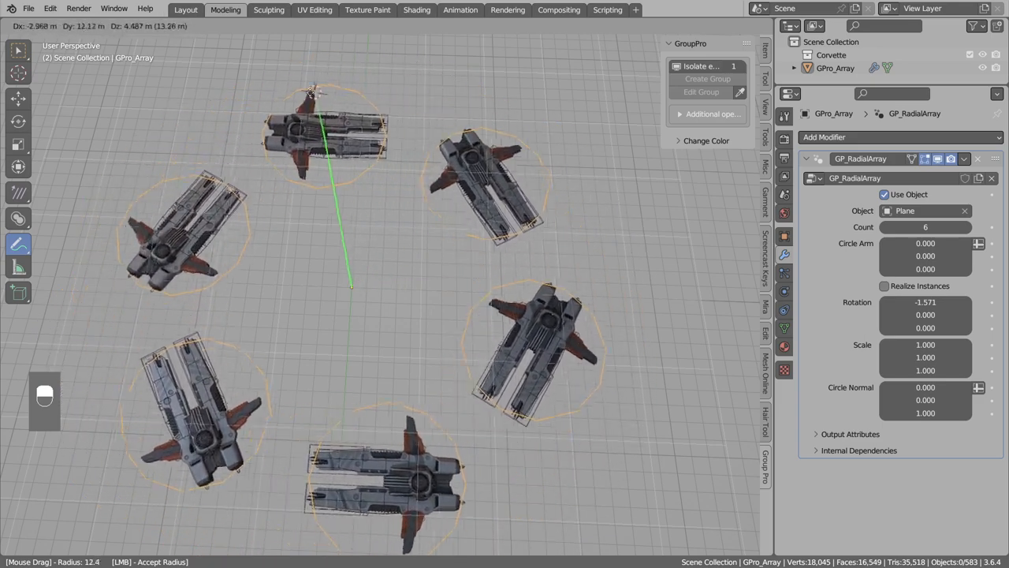
{"action": "left_click_drag", "start_coordinate": [350, 276], "coordinate": [350, 287]}
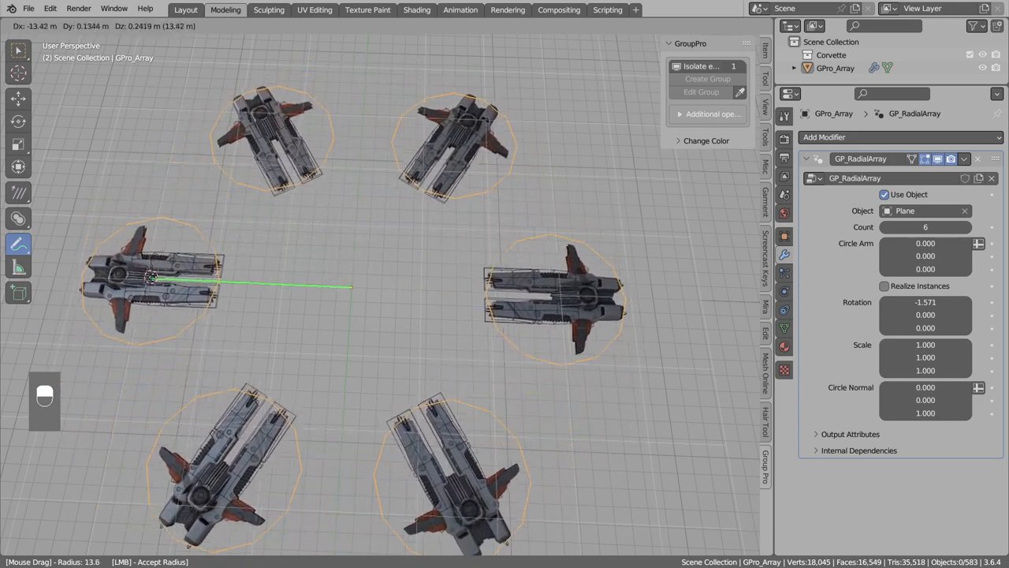
{"action": "left_click_drag", "start_coordinate": [155, 276], "coordinate": [197, 287]}
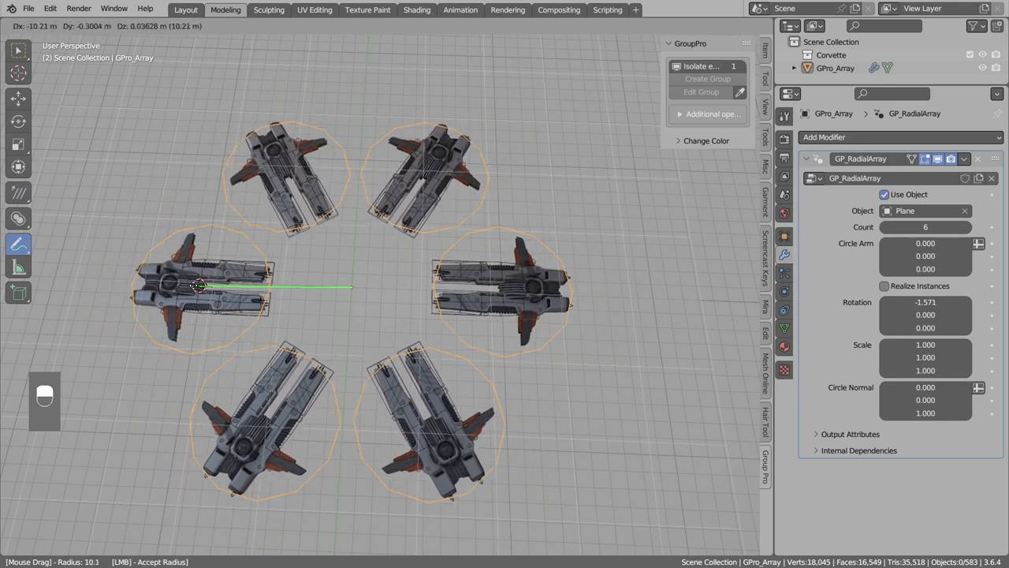
{"action": "left_click_drag", "start_coordinate": [197, 285], "coordinate": [596, 284]}
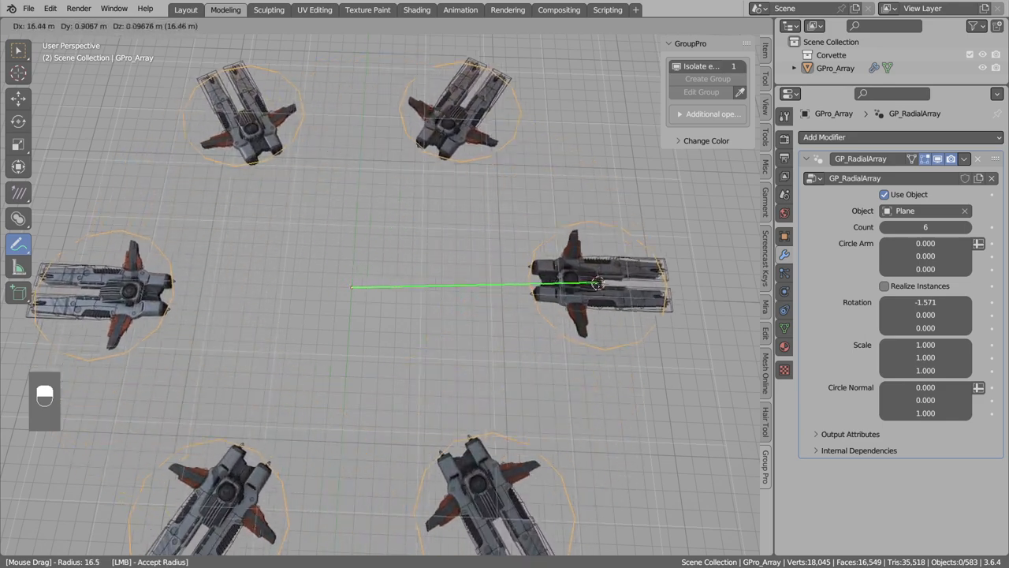
{"action": "left_click_drag", "start_coordinate": [596, 283], "coordinate": [565, 296]}
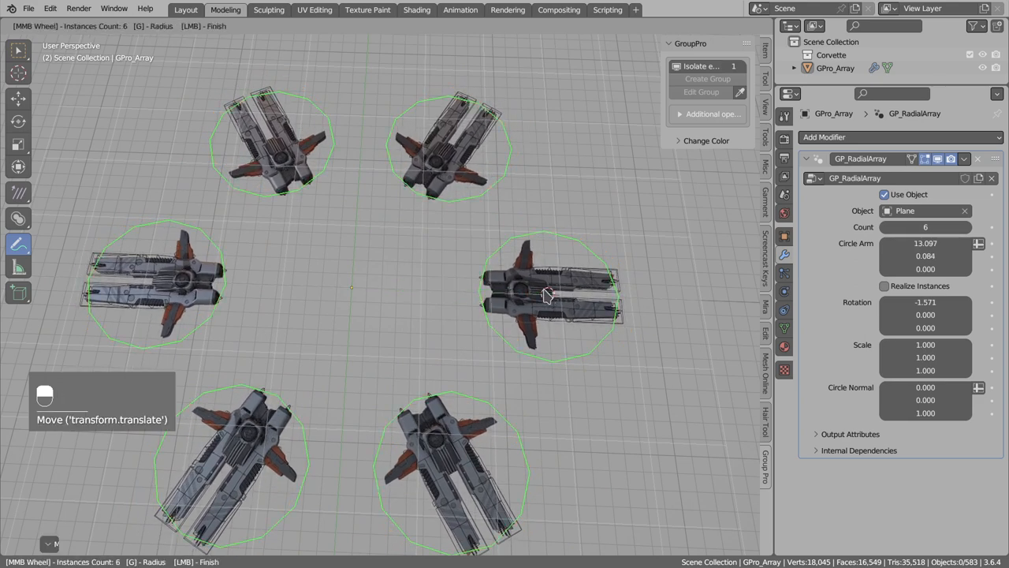
{"action": "mouse_move", "coordinate": [456, 280]}
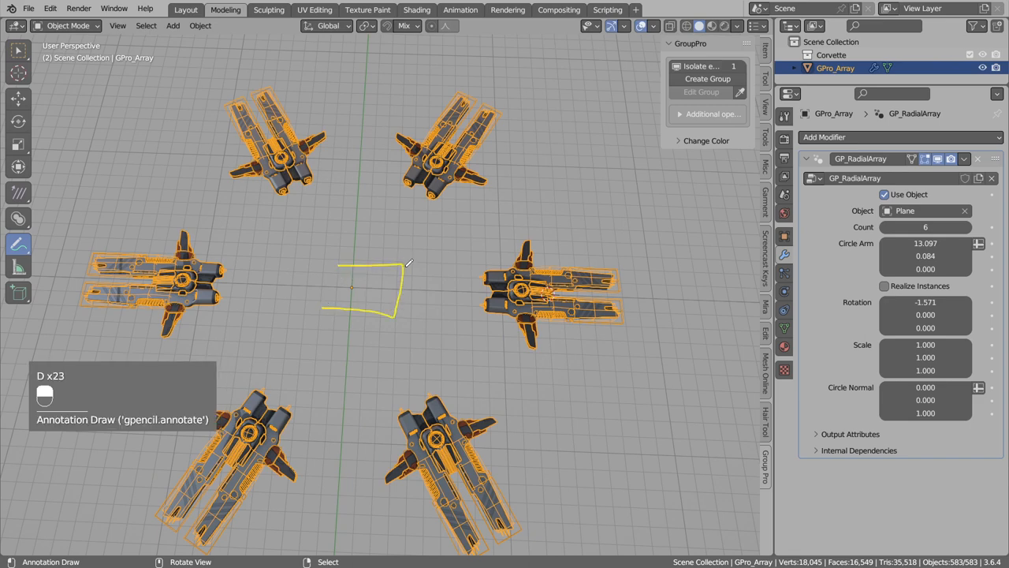
Step: Draw a small freehand annotation mark at the centre of the six-ship ring
{"action": "left_click_drag", "start_coordinate": [402, 271], "coordinate": [386, 315]}
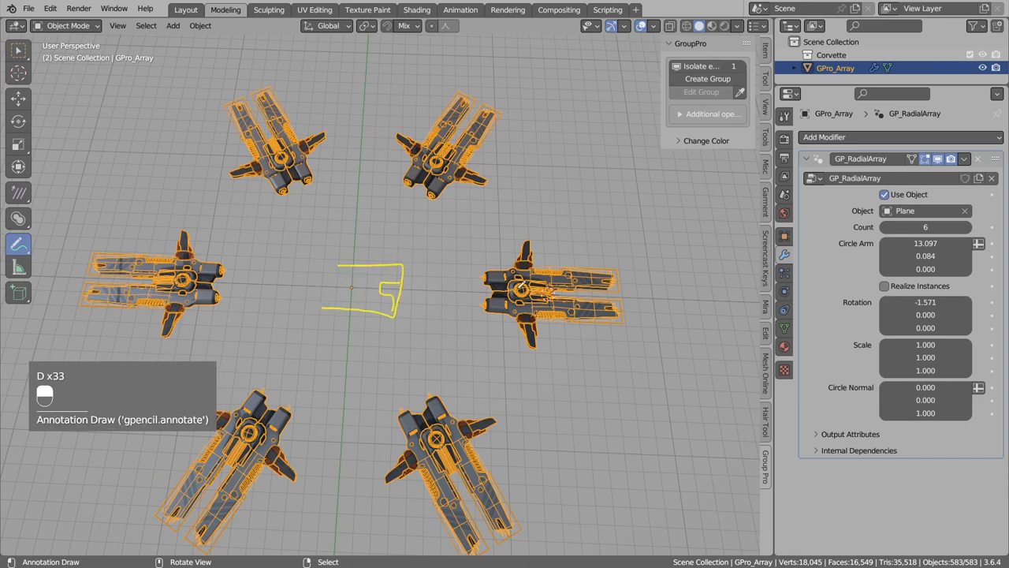
{"action": "left_click_drag", "start_coordinate": [552, 284], "coordinate": [607, 284]}
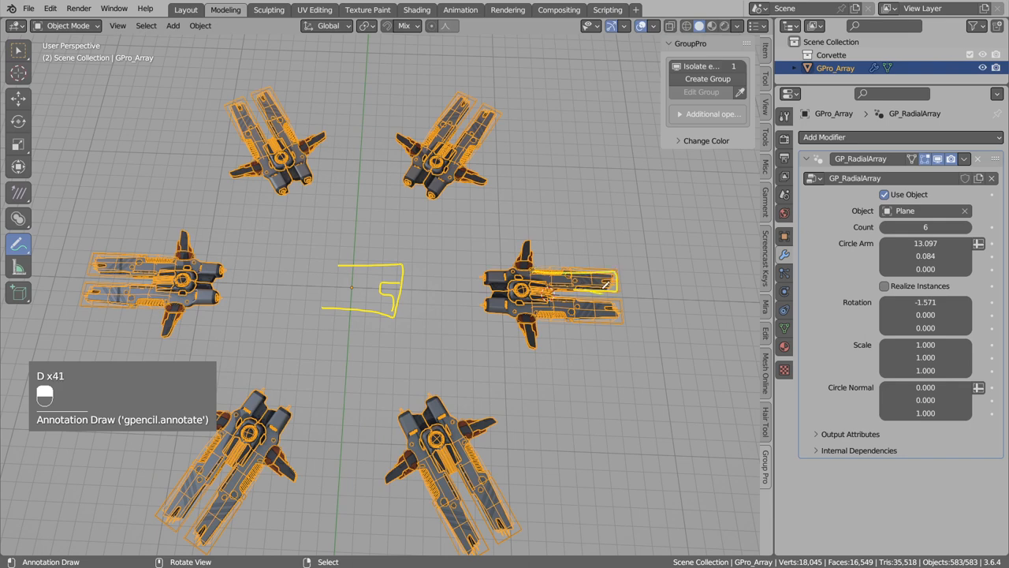
{"action": "left_click_drag", "start_coordinate": [552, 252], "coordinate": [512, 181]}
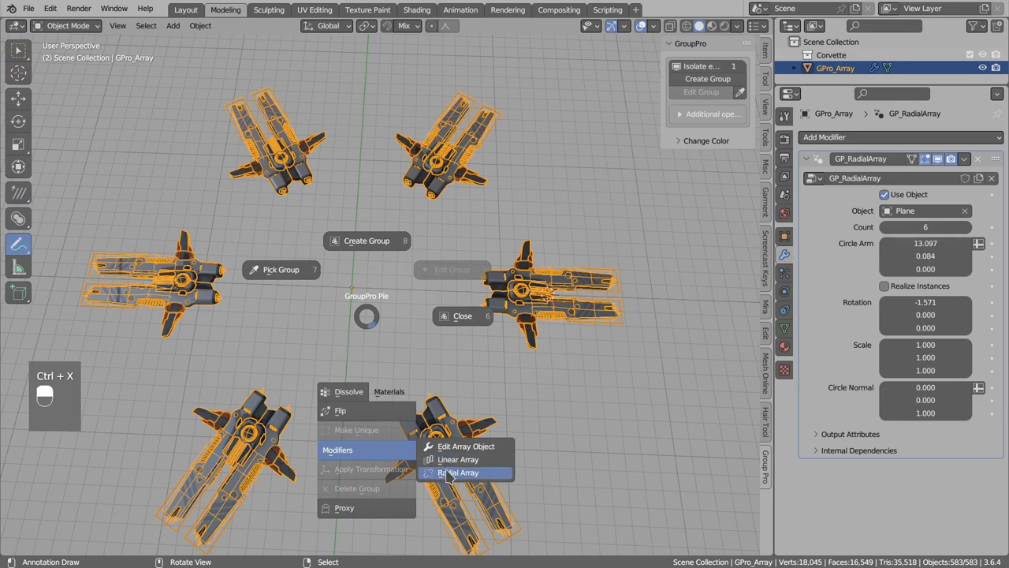
Step: Re-run the radial array interactively, raising the count to 7 in a tighter off-centre ring
{"action": "left_click", "coordinate": [463, 473]}
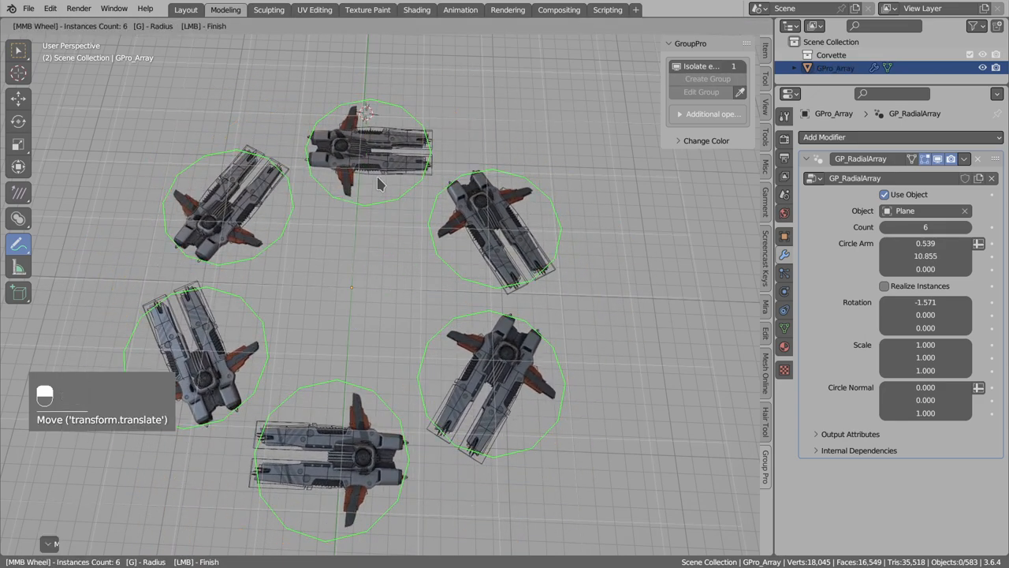
{"action": "scroll", "scroll_direction": "down", "scroll_amount": 3}
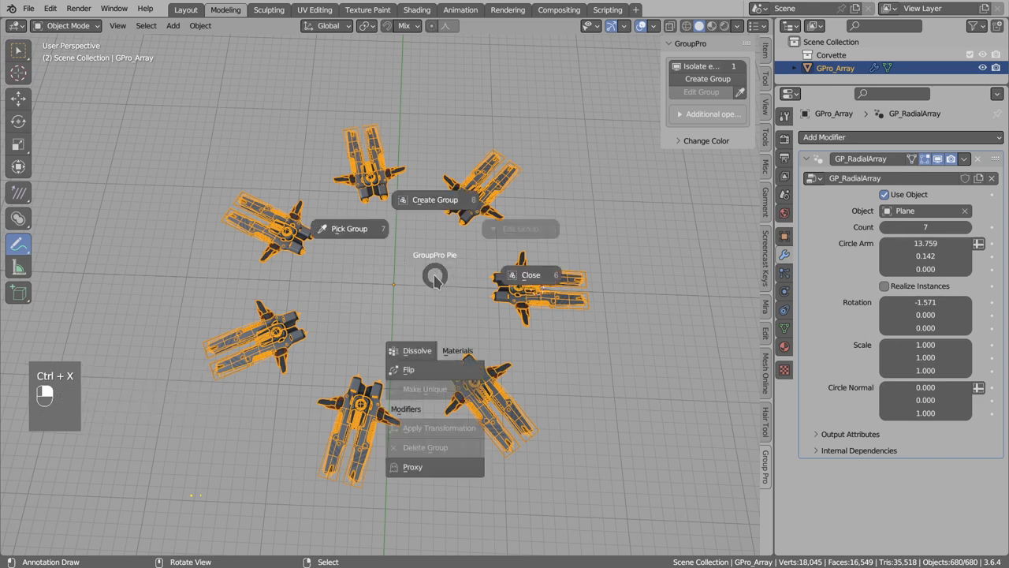
Step: Dissolve the seven-ship ring into separate objects, then undo back to the six-ship array
{"action": "left_click", "coordinate": [416, 350]}
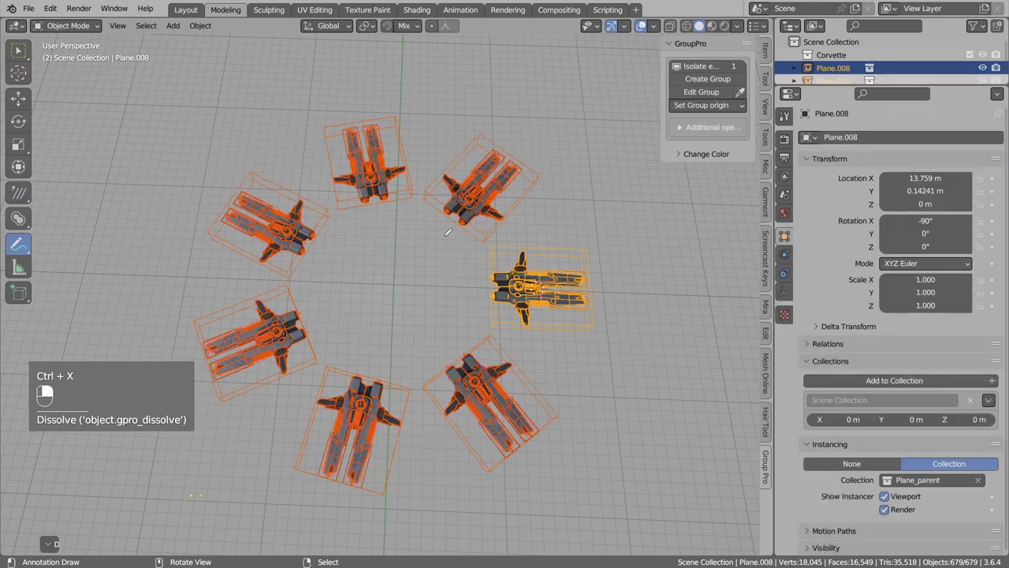
{"action": "left_click", "coordinate": [268, 213]}
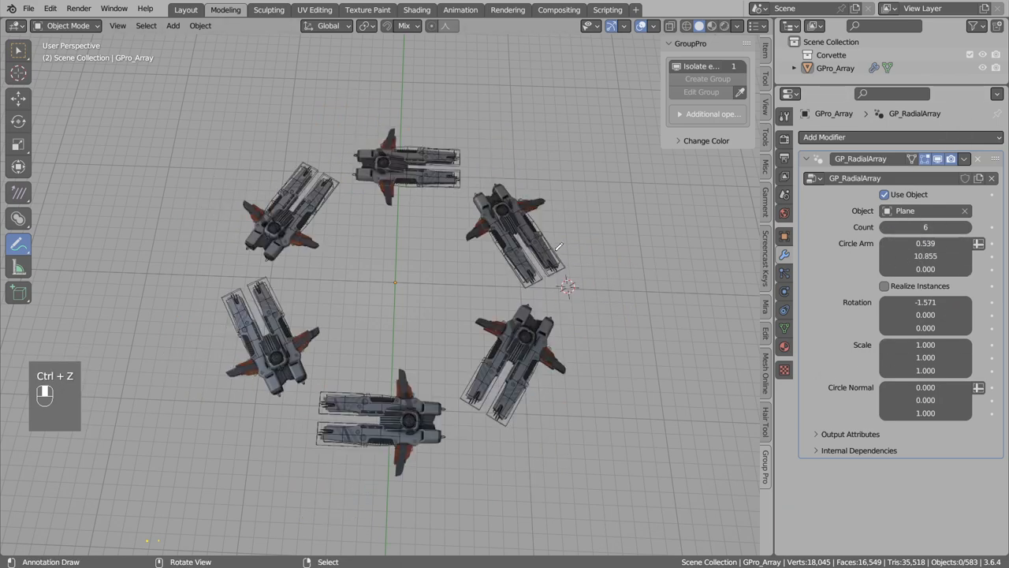
Step: Select the GPro_Array object holding the six-ship ring in the Outliner
{"action": "left_click", "coordinate": [975, 28]}
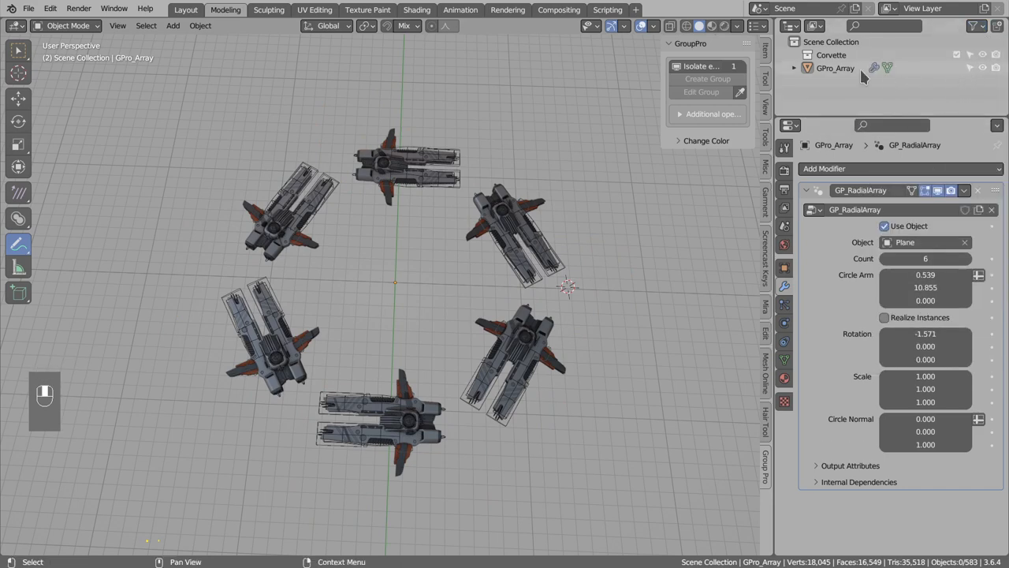
{"action": "left_click", "coordinate": [845, 68]}
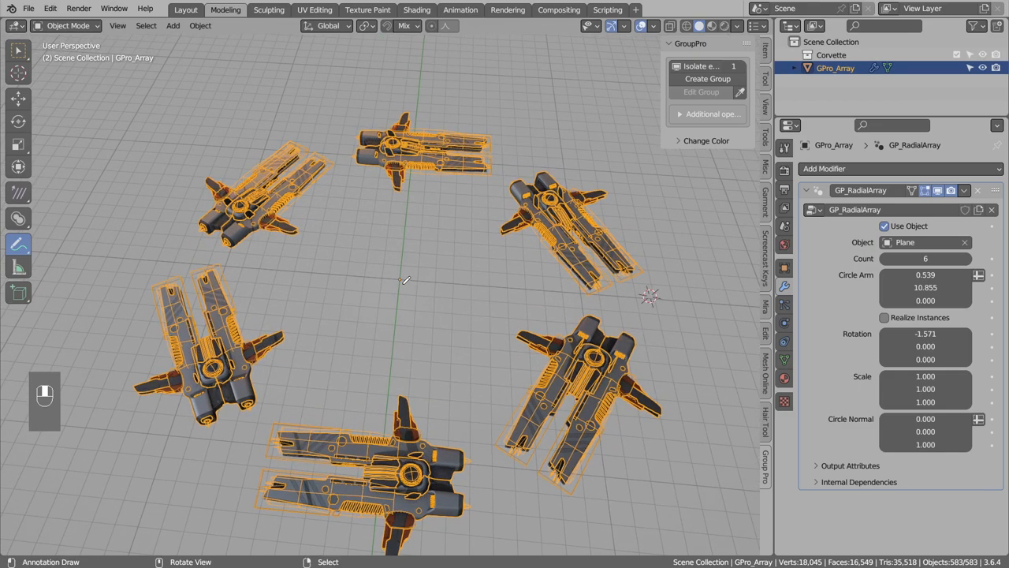
Step: Expand GPro_Array to show its GP_RadialArray modifier, toggling Edit Mode and back
{"action": "key", "text": "Tab"}
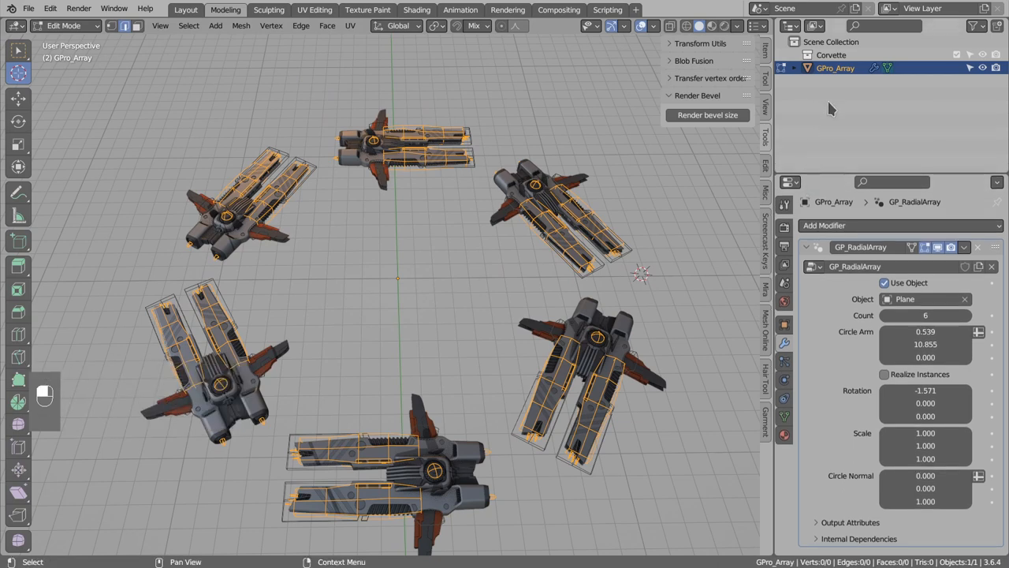
{"action": "left_click", "coordinate": [797, 68]}
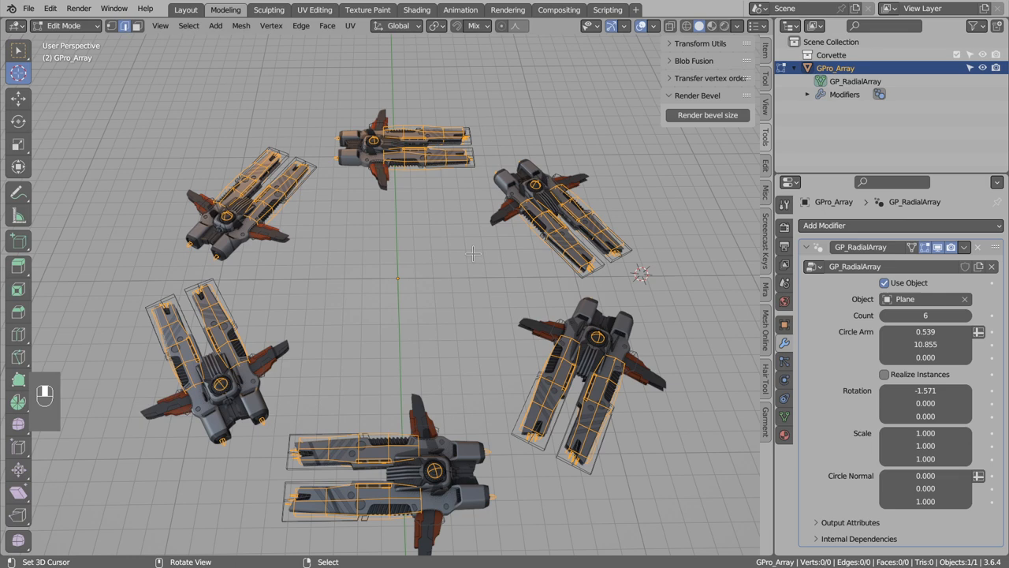
{"action": "key", "text": "Tab"}
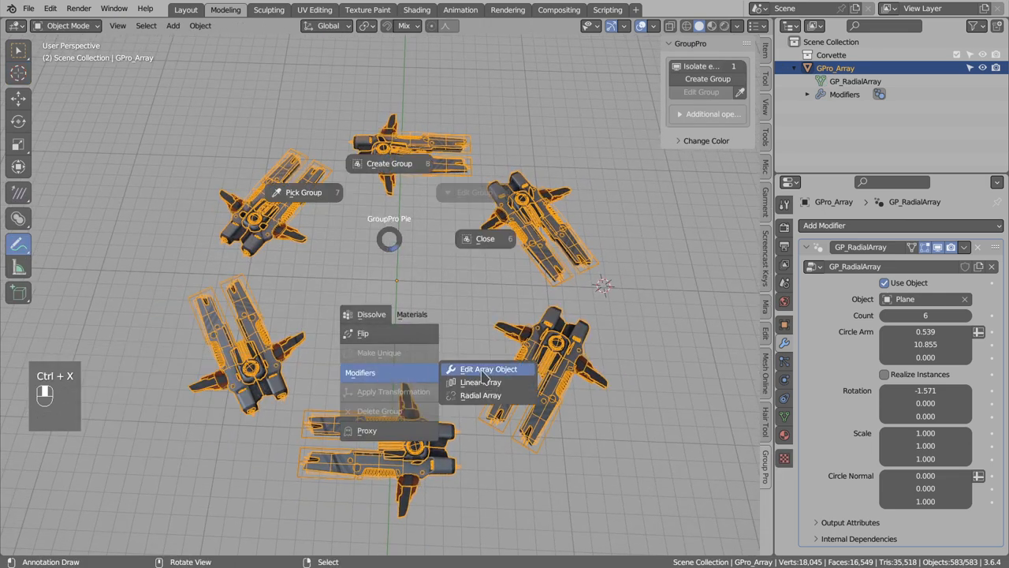
Step: Edit and close the array's source group, delete the old ring, and try an eleven-copy radial array from the remaining ship
{"action": "left_click", "coordinate": [483, 369]}
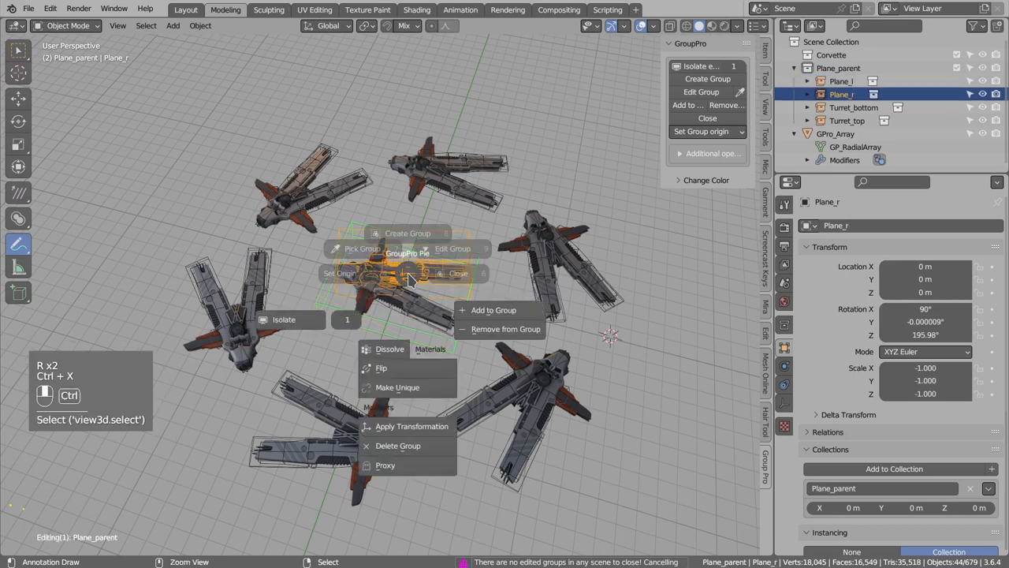
{"action": "left_click", "coordinate": [458, 272]}
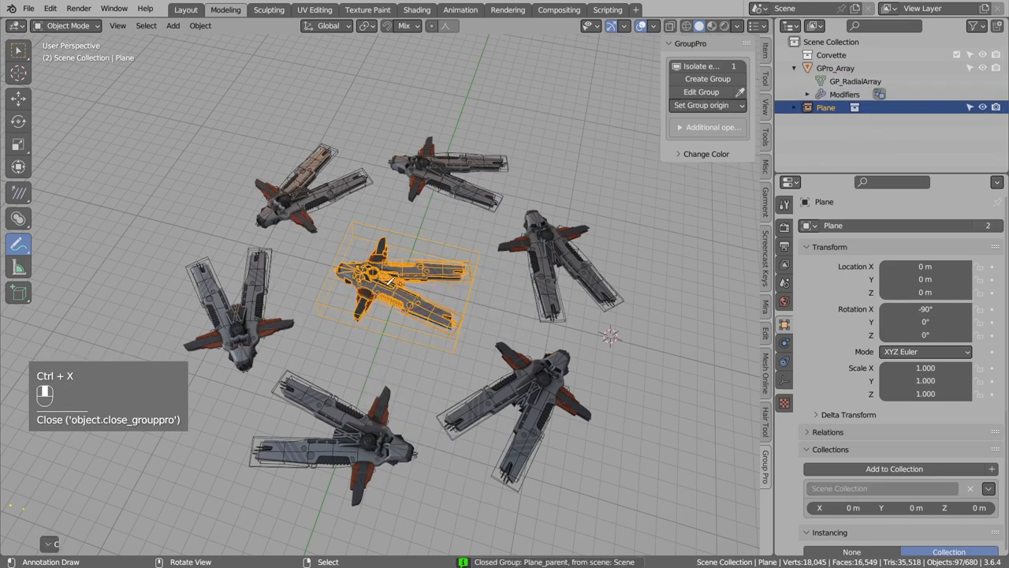
{"action": "key", "text": "X"}
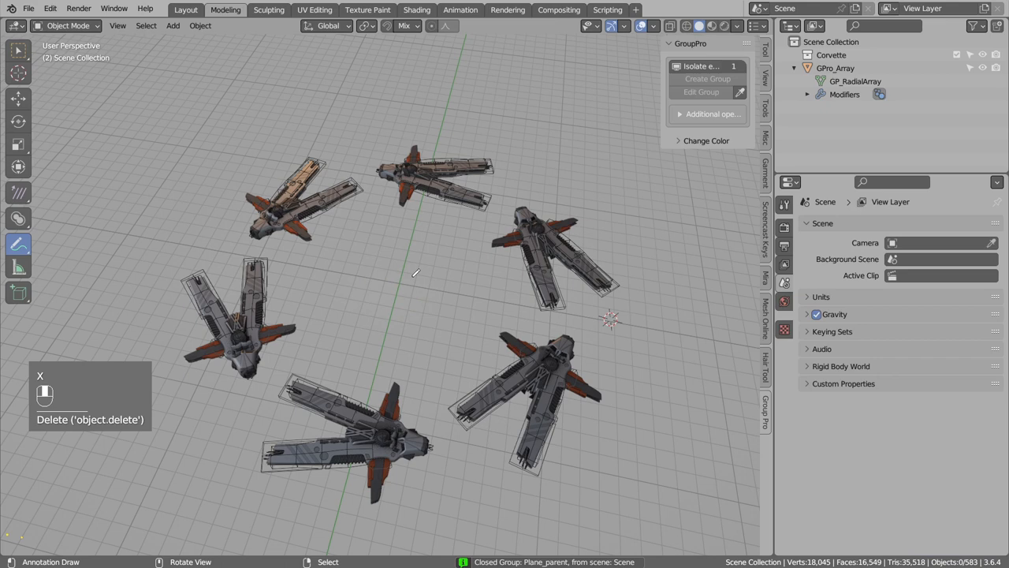
{"action": "left_click", "coordinate": [854, 70]}
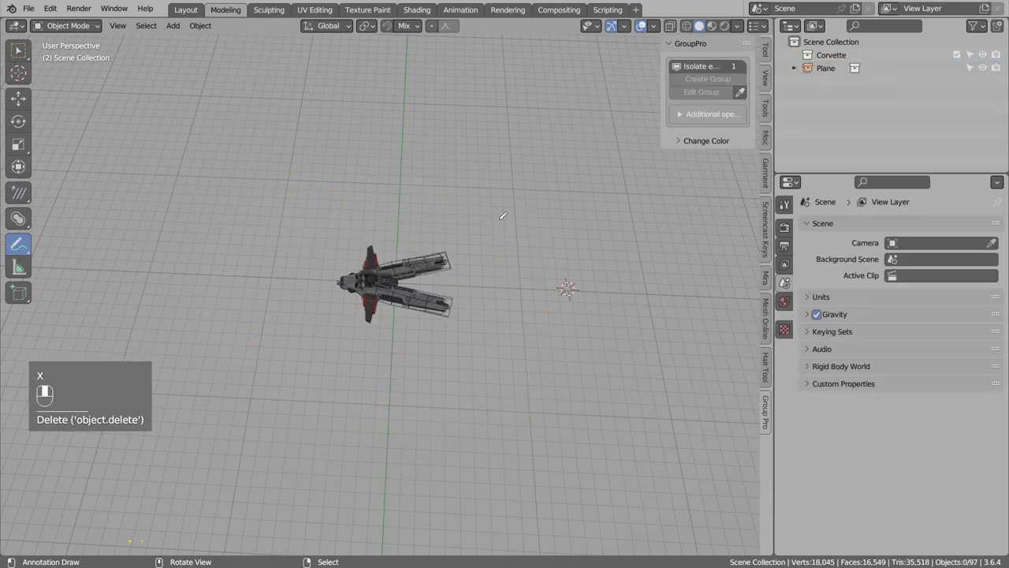
{"action": "left_click", "coordinate": [394, 287]}
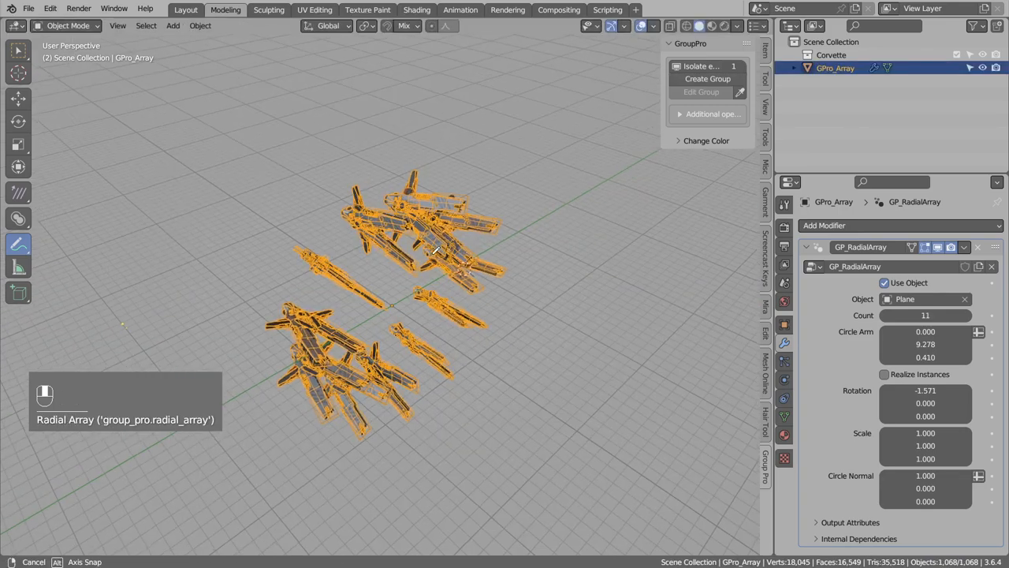
{"action": "key", "text": "ctrl+z"}
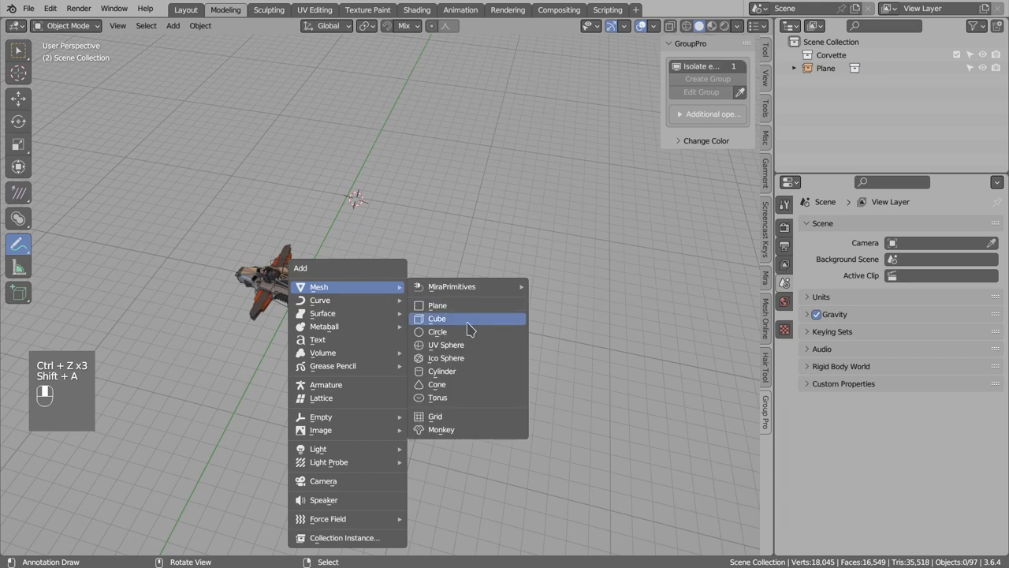
Step: Add a subdivided octagonal plane and place the shrunken, tilted spaceship onto it
{"action": "left_click", "coordinate": [425, 306]}
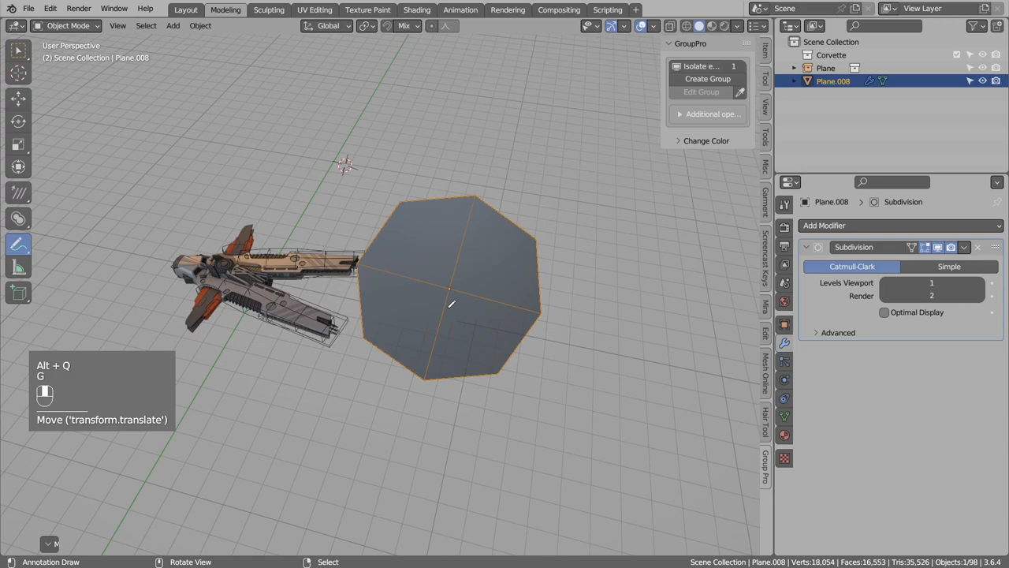
{"action": "key", "text": "r"}
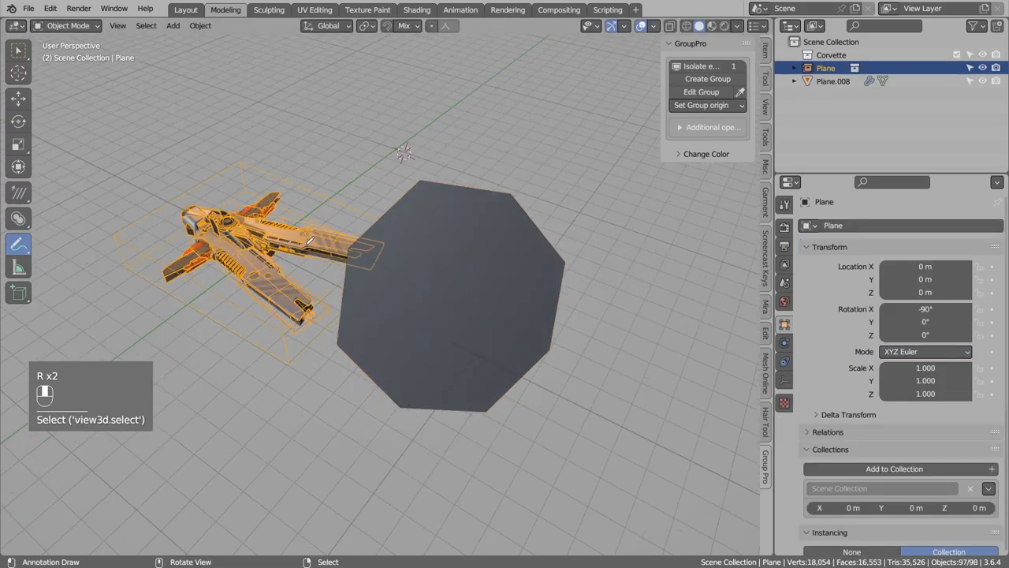
{"action": "left_click", "coordinate": [383, 29]}
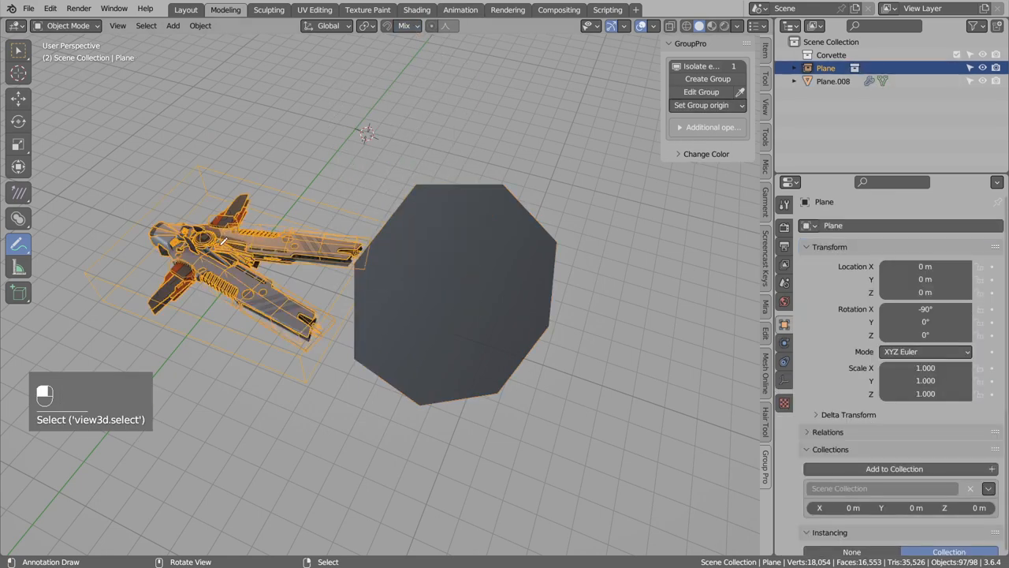
{"action": "left_click_drag", "start_coordinate": [236, 252], "coordinate": [441, 276]}
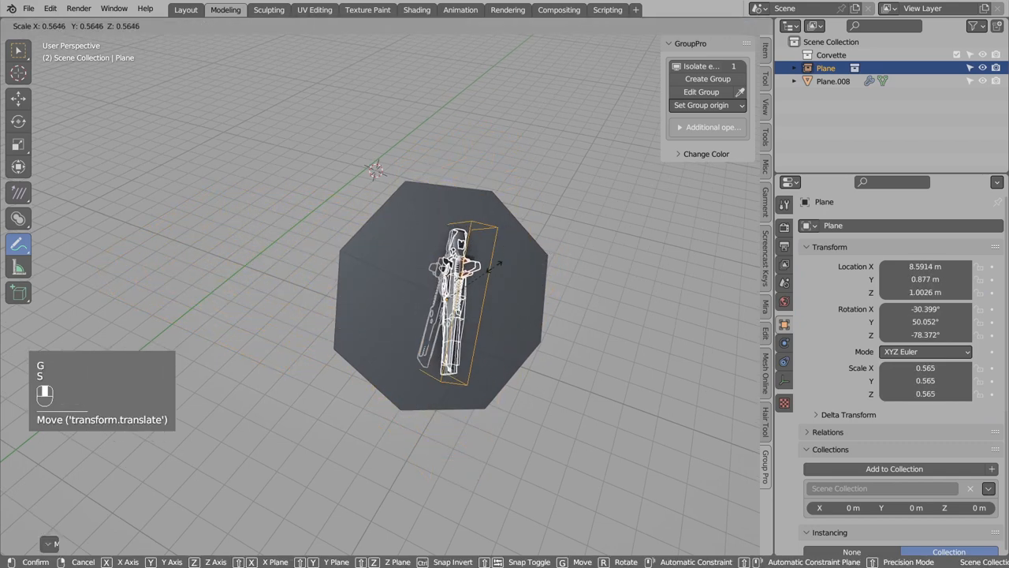
{"action": "key", "text": "r"}
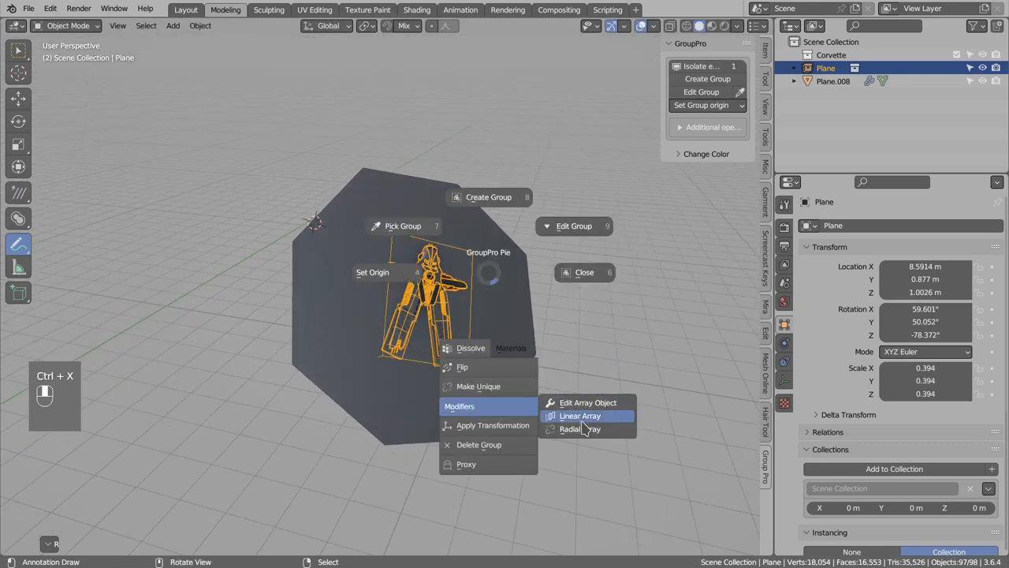
Step: Rotate the spaceship group to match the octagonal plane's tilt
{"action": "left_click", "coordinate": [579, 429]}
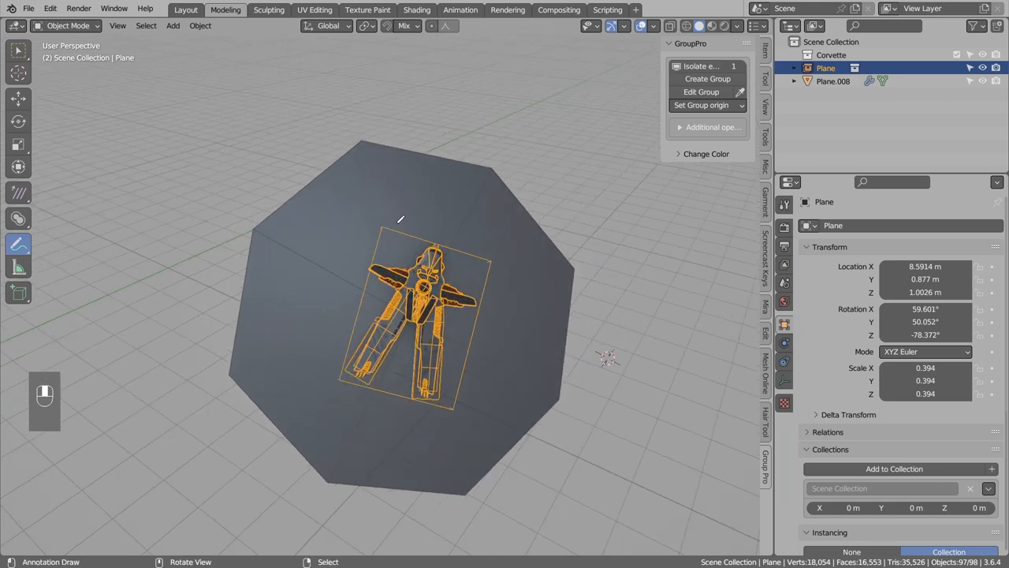
{"action": "left_click", "coordinate": [328, 25]}
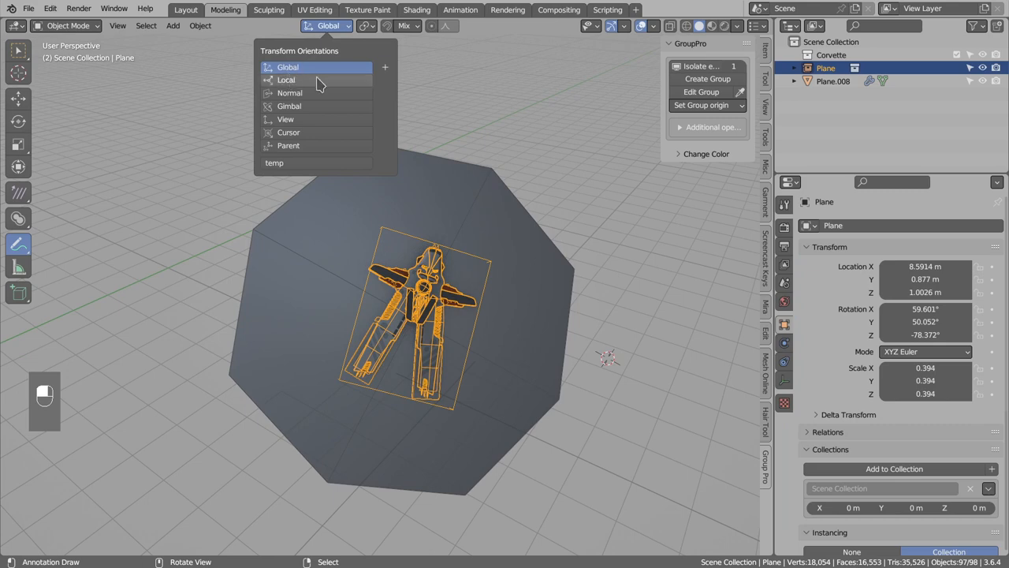
Step: Radial-array nine spaceship copies around the plane in Local orientation, widening the ring's radius
{"action": "left_click", "coordinate": [286, 79]}
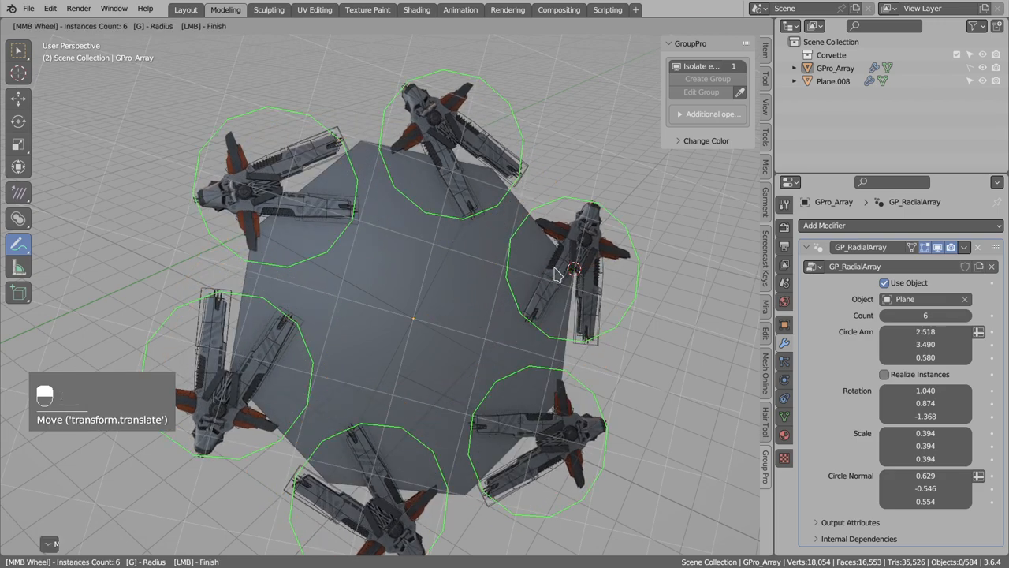
{"action": "scroll", "scroll_direction": "down", "scroll_amount": 3}
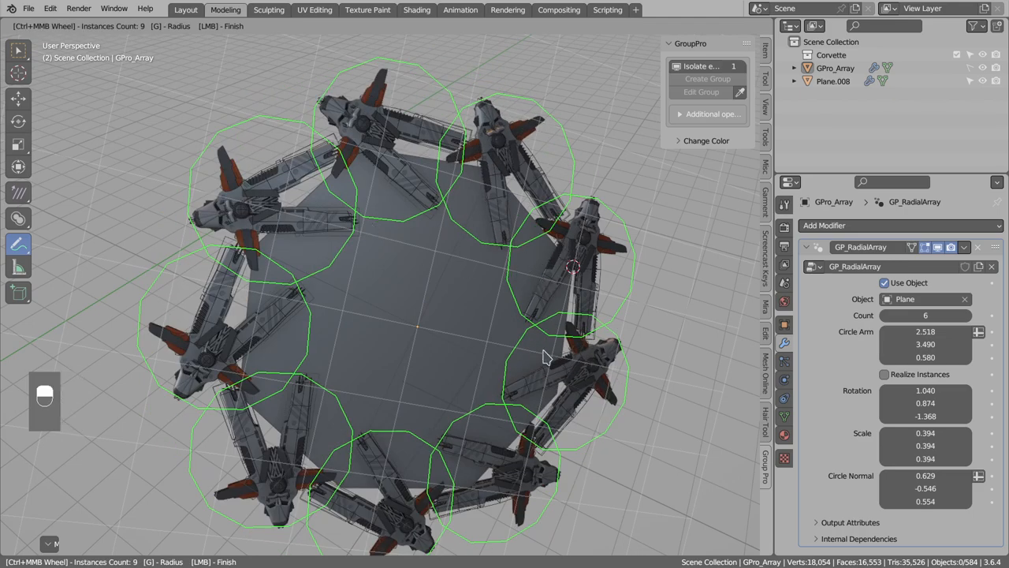
{"action": "left_click_drag", "start_coordinate": [416, 325], "coordinate": [555, 393]}
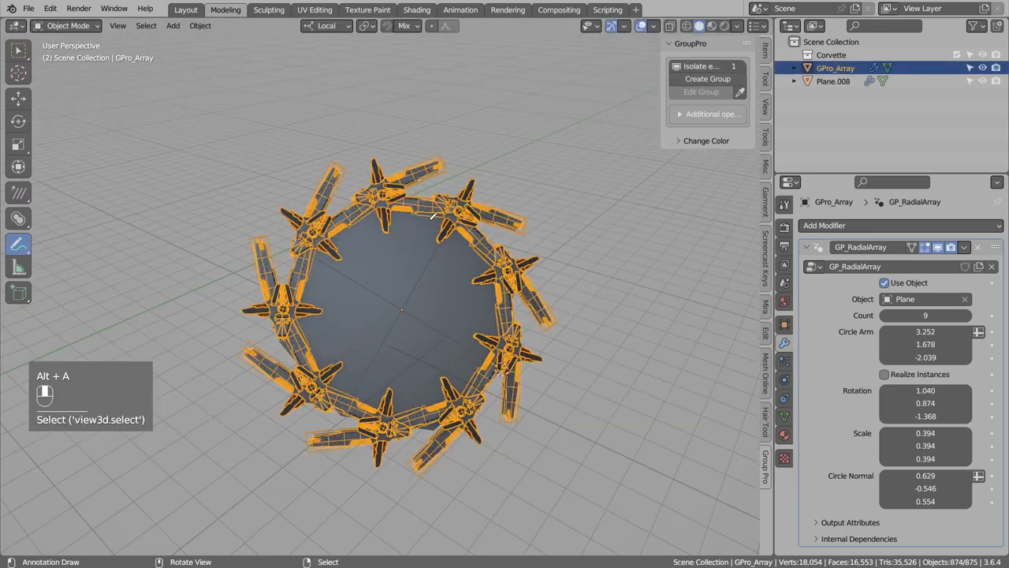
{"action": "left_click", "coordinate": [839, 85]}
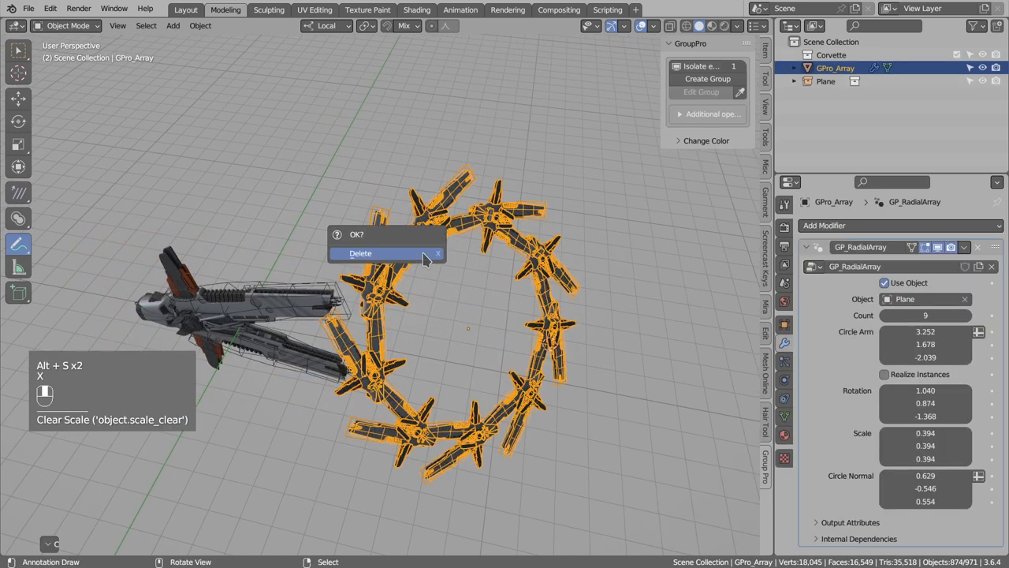
Step: Delete the GPro_Array ring and shrink the remaining spaceship group to about 0.63
{"action": "left_click", "coordinate": [360, 252]}
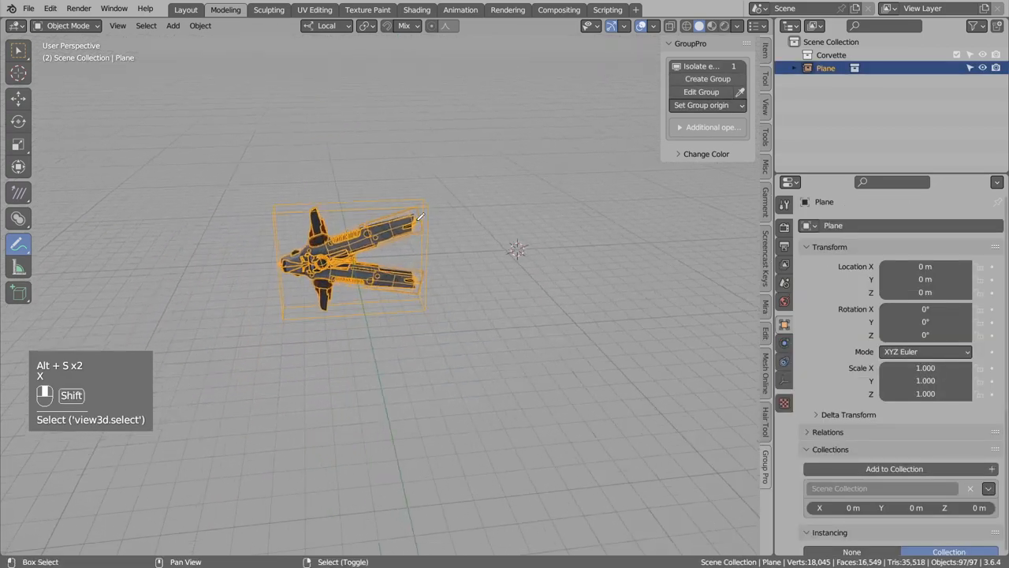
{"action": "key", "text": "s"}
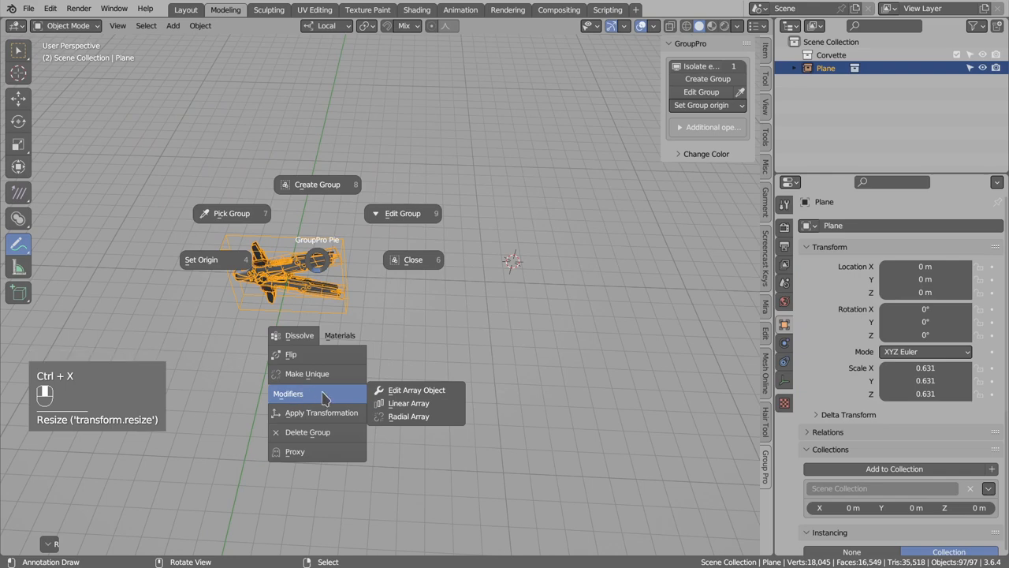
{"action": "mouse_move", "coordinate": [408, 403]}
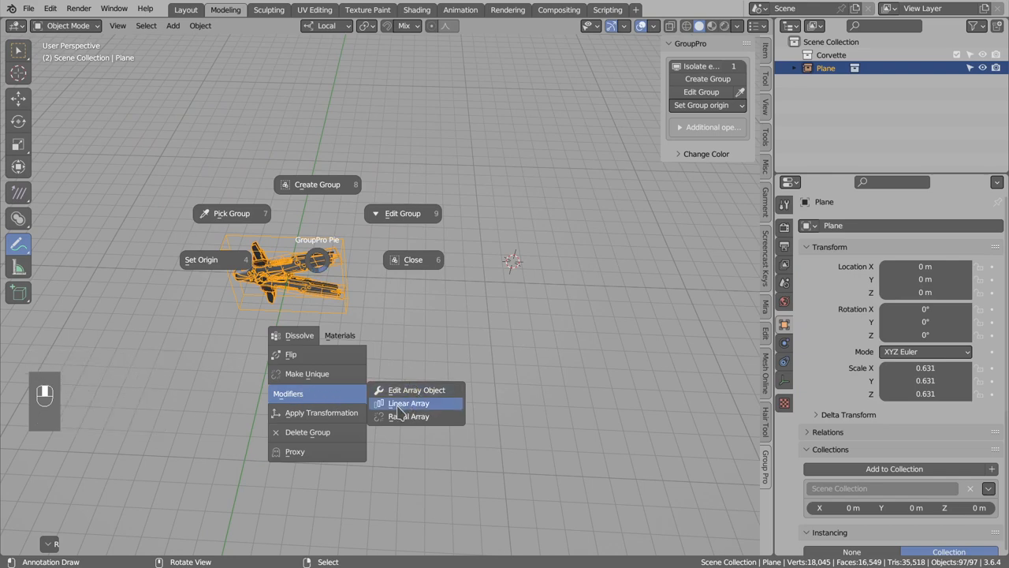
Step: Create a GroupPro Linear Array of the spaceship with Count 4
{"action": "left_click", "coordinate": [407, 404]}
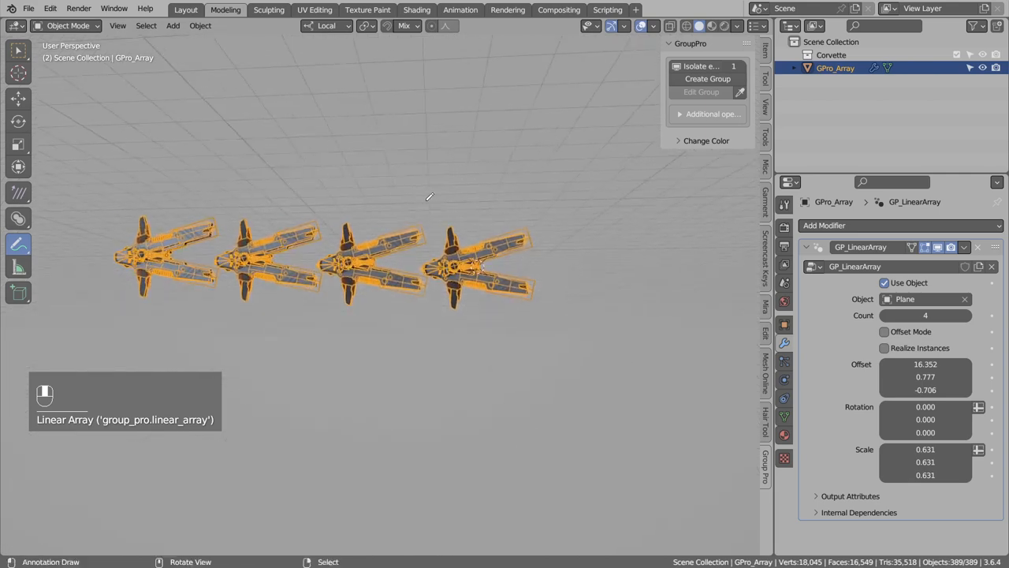
Step: From front and top views, set the GP_LinearArray Offset to 17, 1, 0
{"action": "key", "text": "KP_1"}
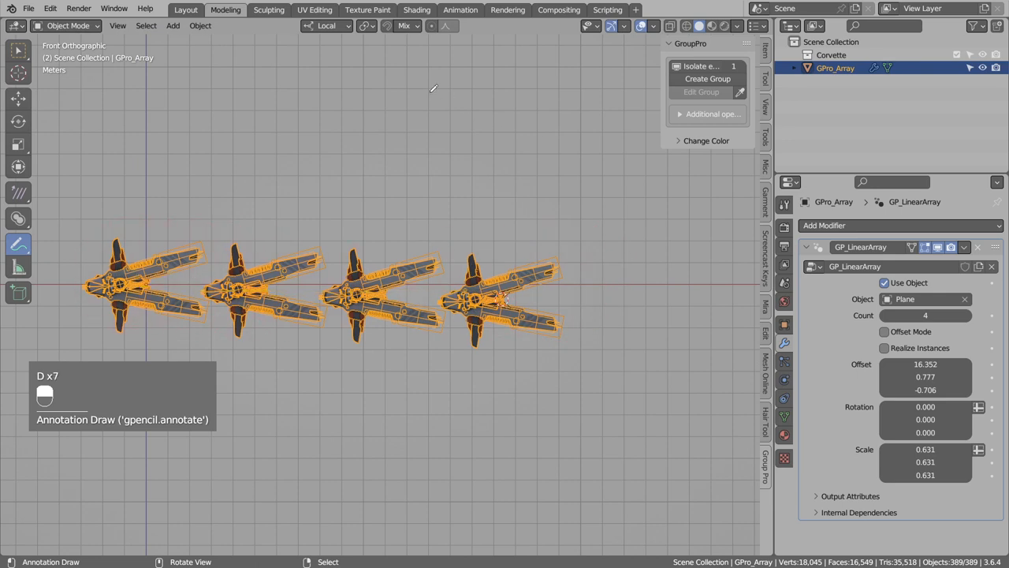
{"action": "left_click", "coordinate": [405, 26]}
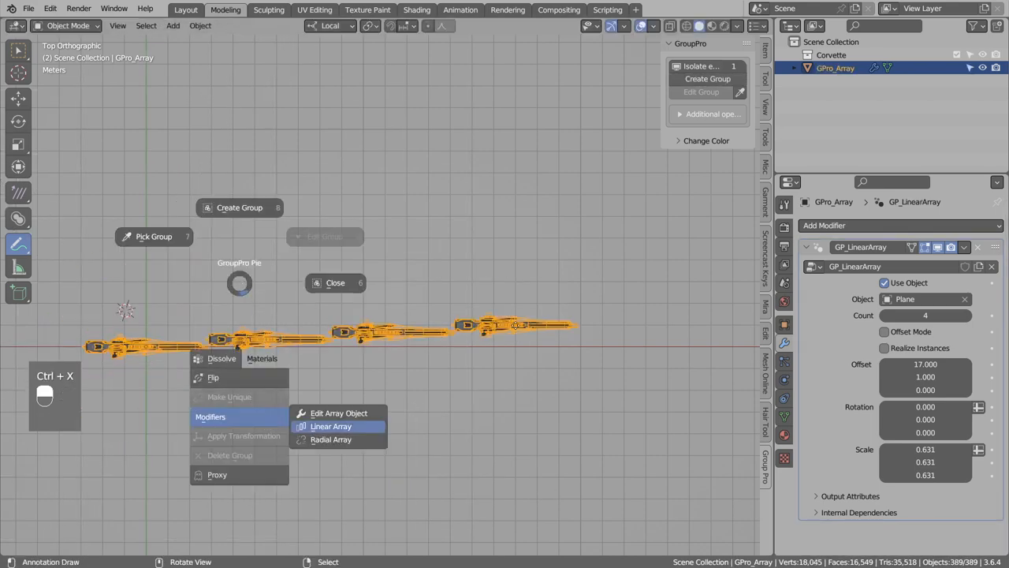
{"action": "left_click", "coordinate": [331, 426]}
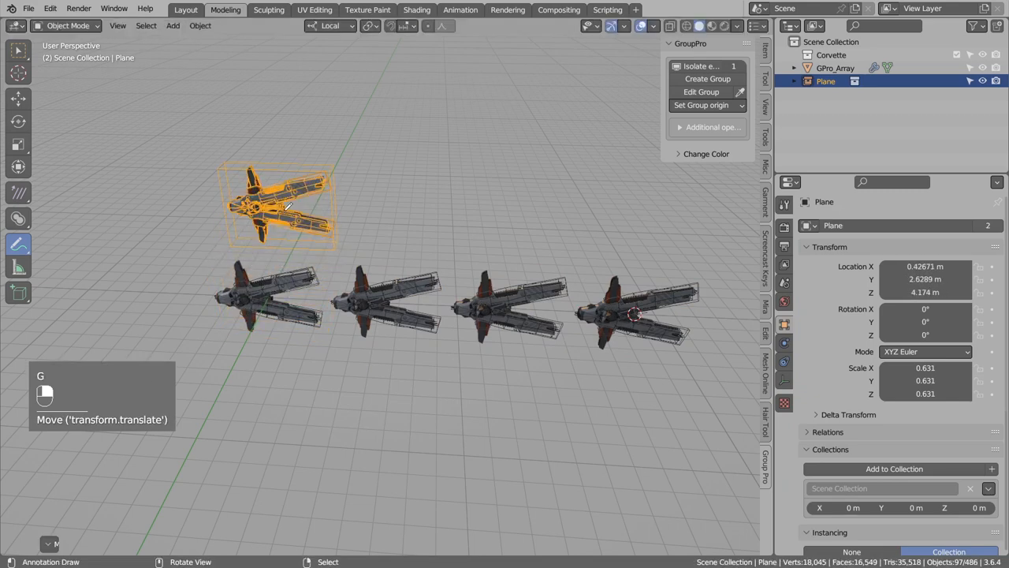
Step: Move the source Plane ship within the array so the offset reads 19, 0, 0
{"action": "key", "text": "X"}
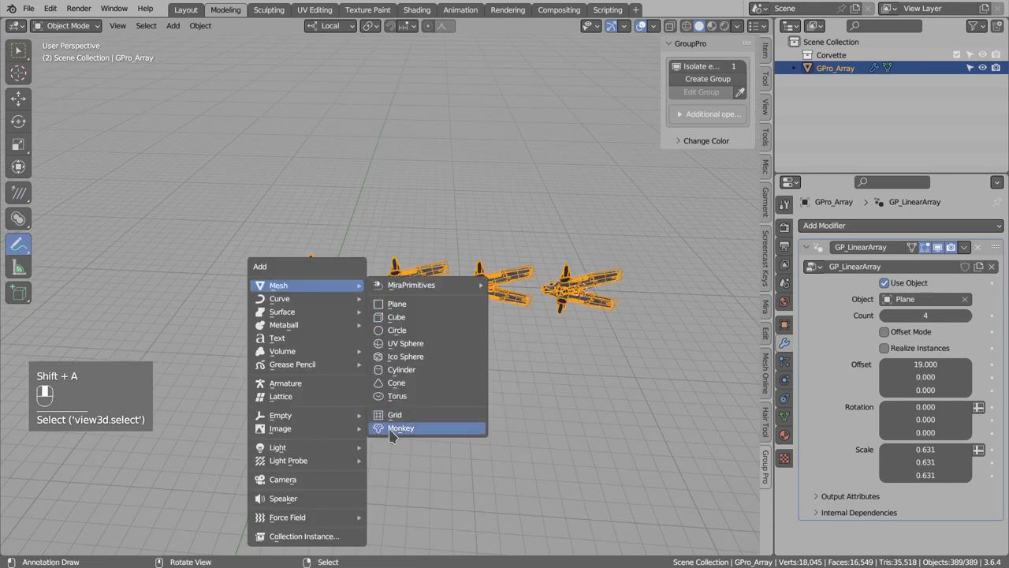
Step: Add a Suzanne monkey mesh, try a radial array on it, then undo back to the plain monkey
{"action": "left_click", "coordinate": [400, 429]}
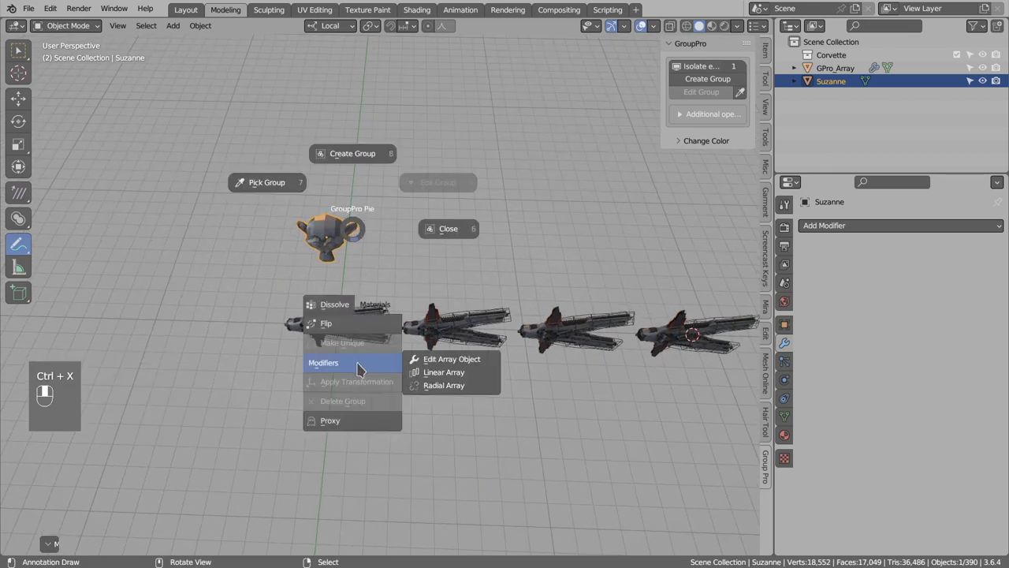
{"action": "left_click", "coordinate": [442, 385]}
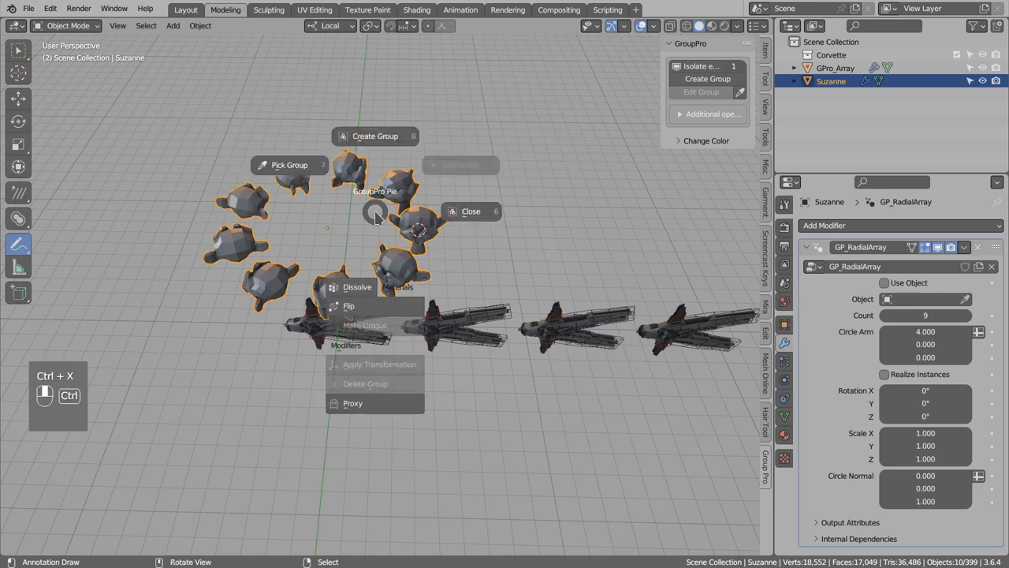
{"action": "key", "text": "g"}
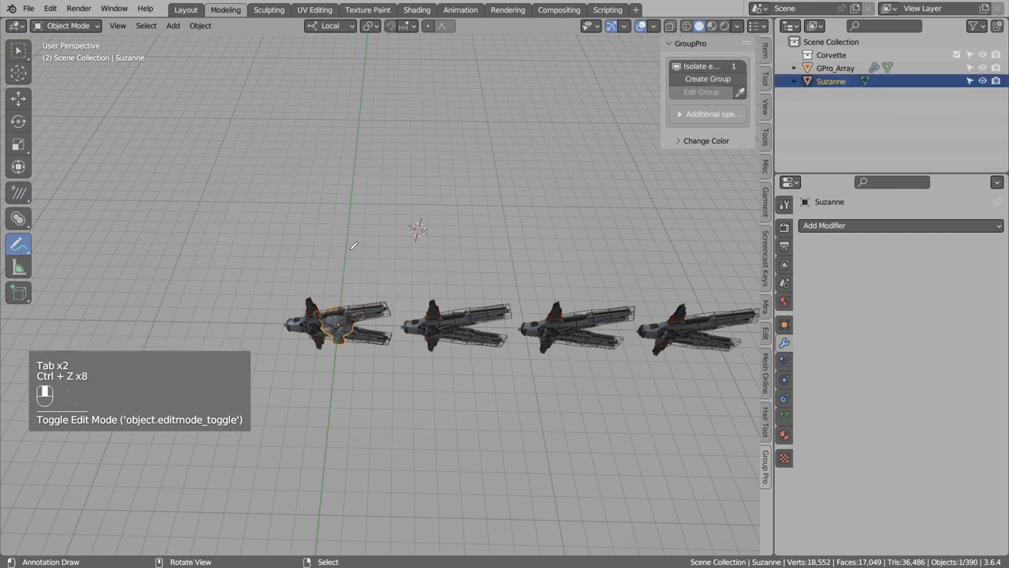
Step: Stack a radial array onto the GPro_Array ship row, undo it, then rotate the row
{"action": "left_click", "coordinate": [339, 331]}
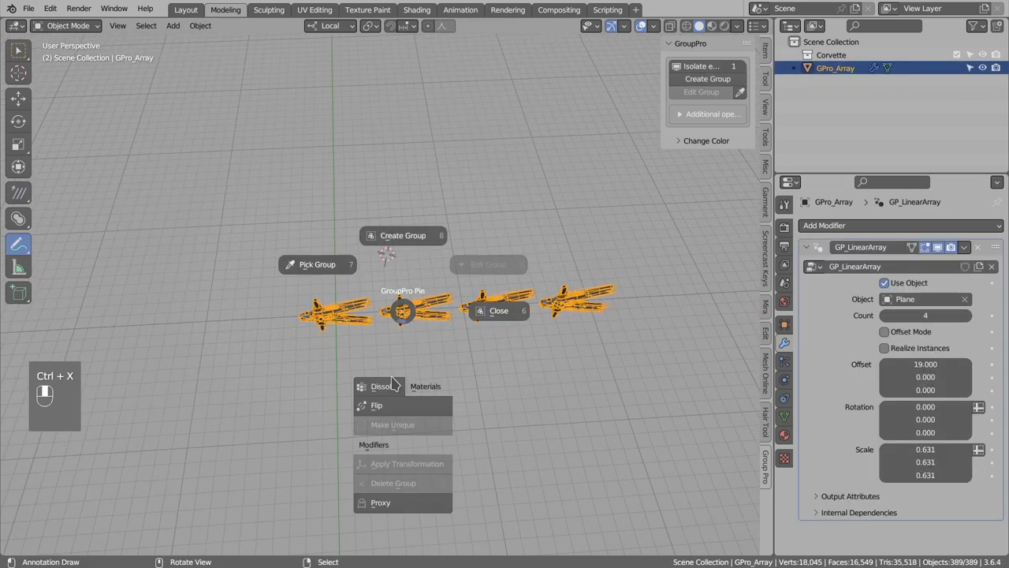
{"action": "mouse_move", "coordinate": [375, 445]}
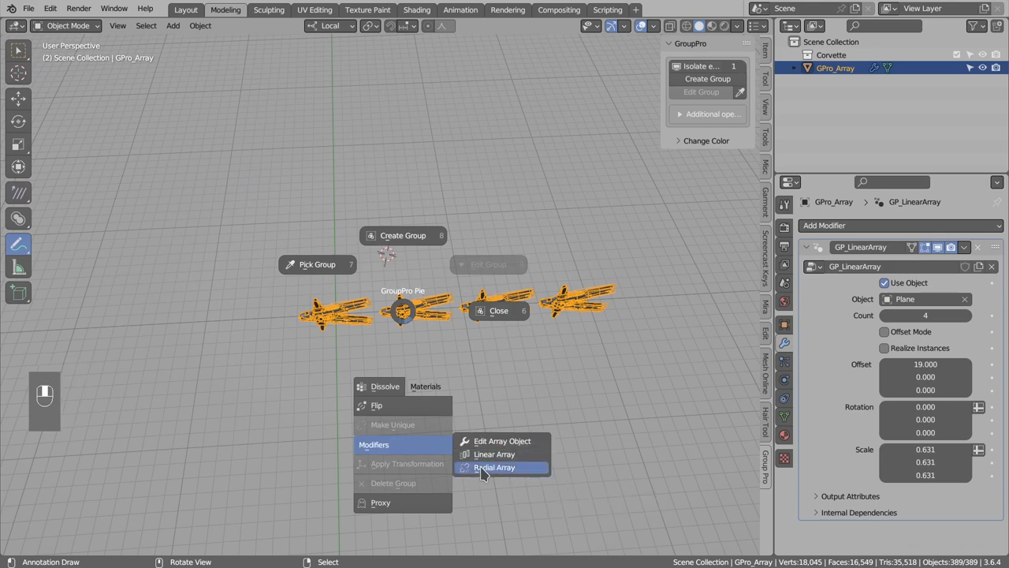
{"action": "left_click", "coordinate": [495, 467]}
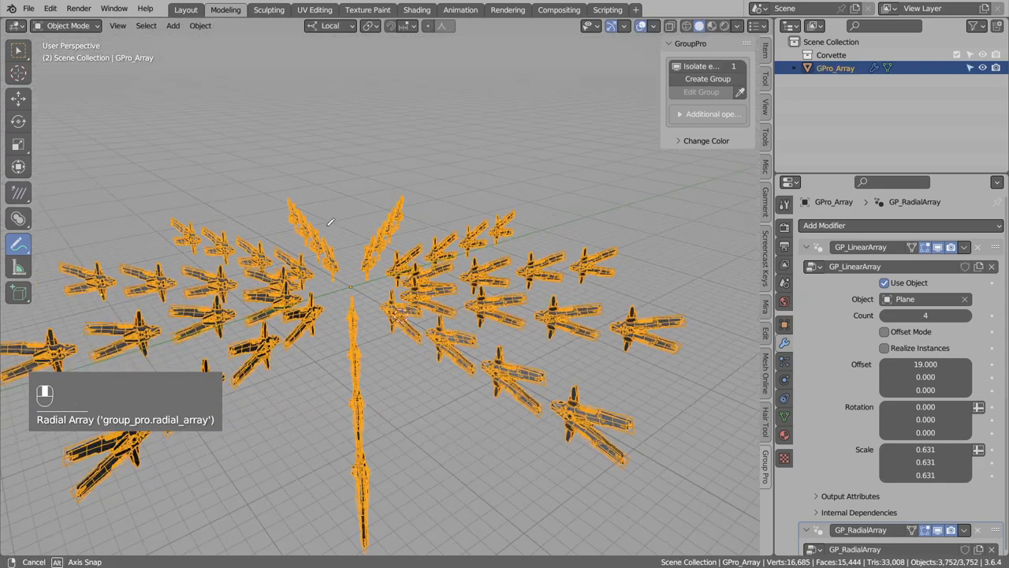
{"action": "key", "text": "ctrl+z"}
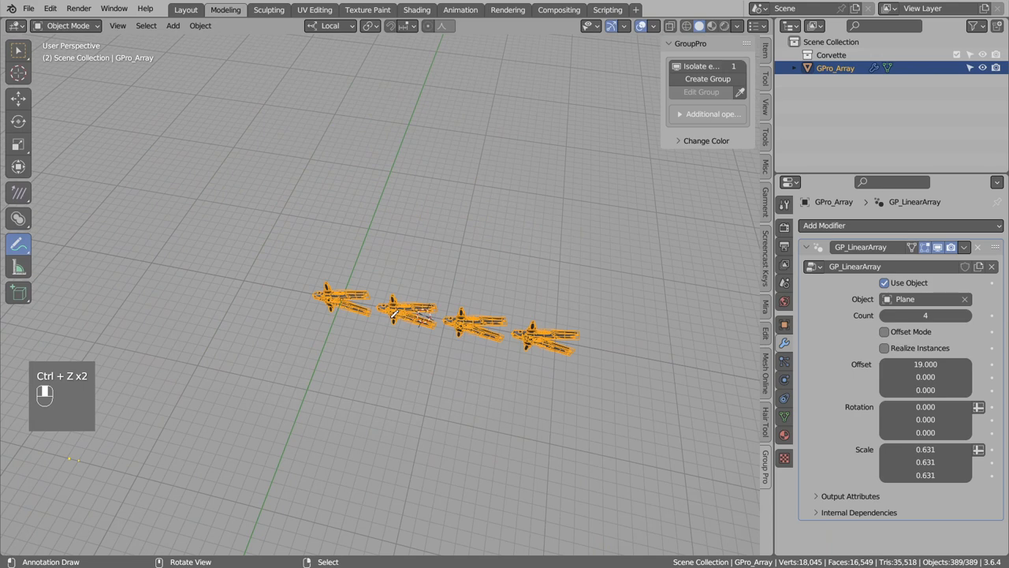
{"action": "left_click_drag", "start_coordinate": [394, 315], "coordinate": [410, 331]}
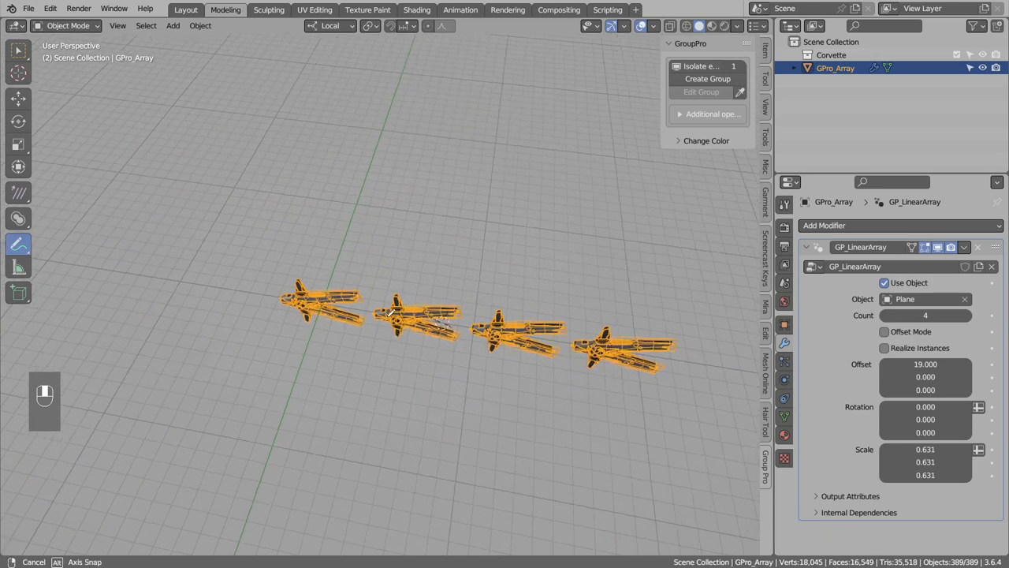